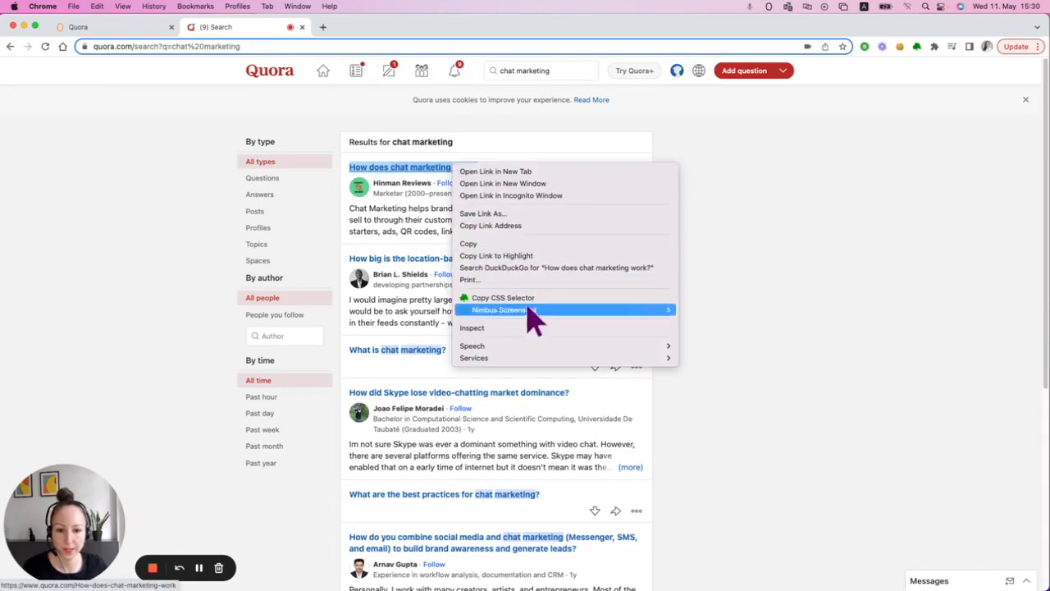
# Inspect the first Quora question title to reveal its markup in DevTools
pyautogui.click(472, 328)
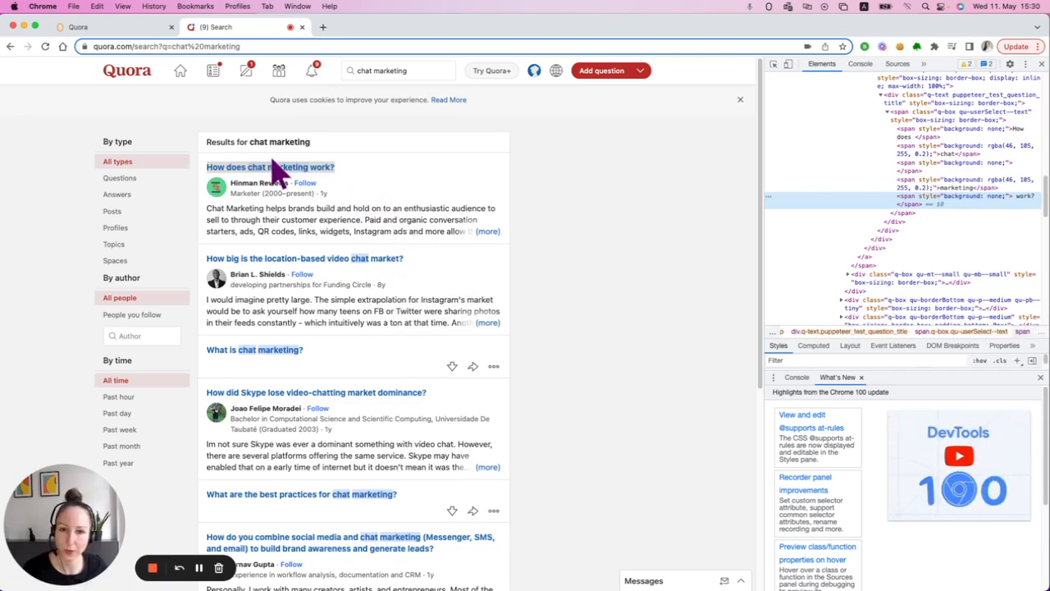
pyautogui.moveTo(294, 168)
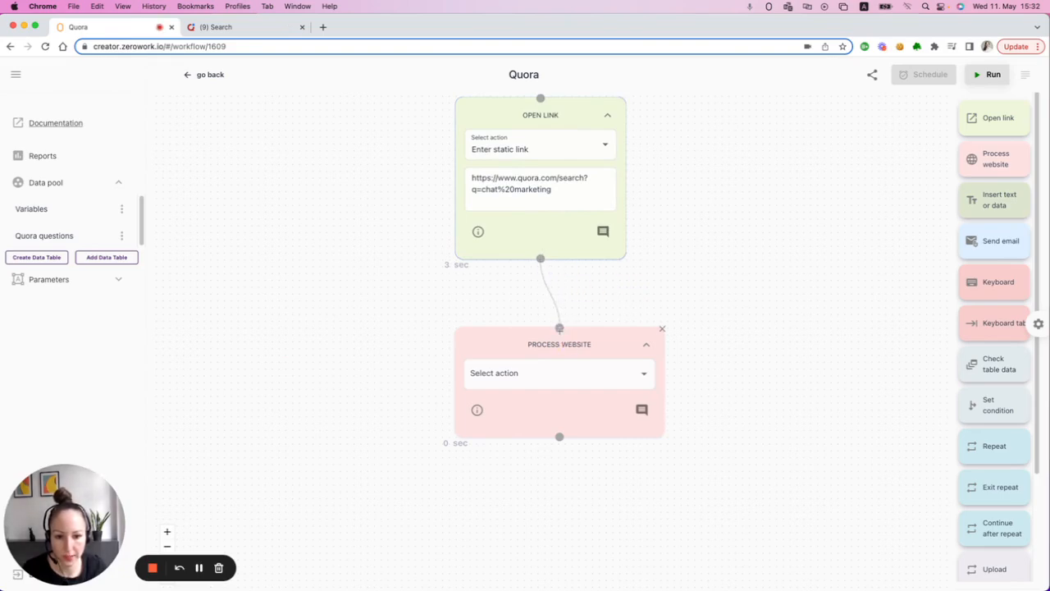
# Set the Process website step's action to Save to data table
pyautogui.click(558, 374)
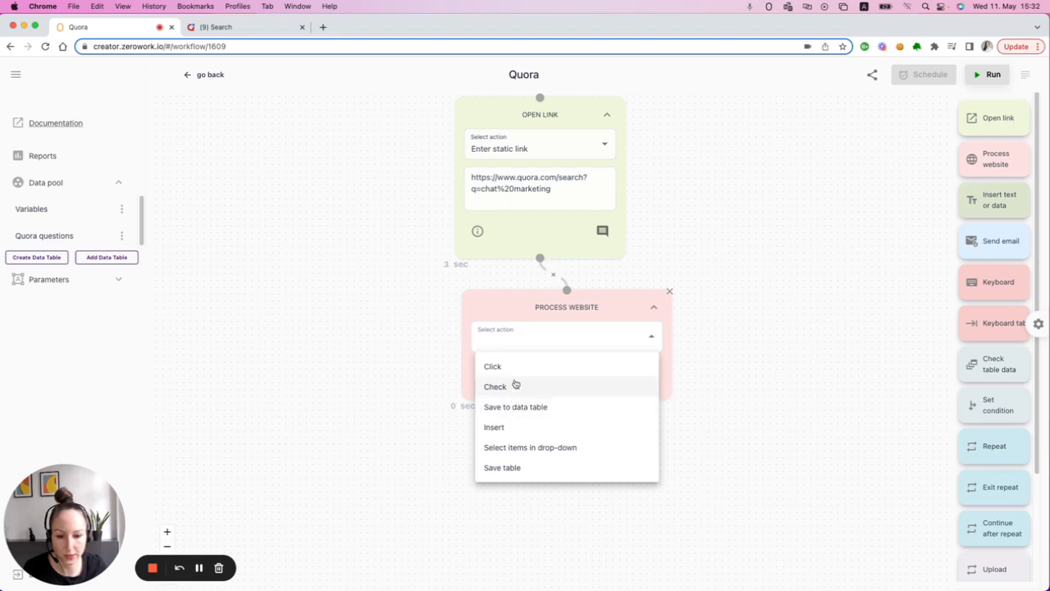
pyautogui.click(515, 407)
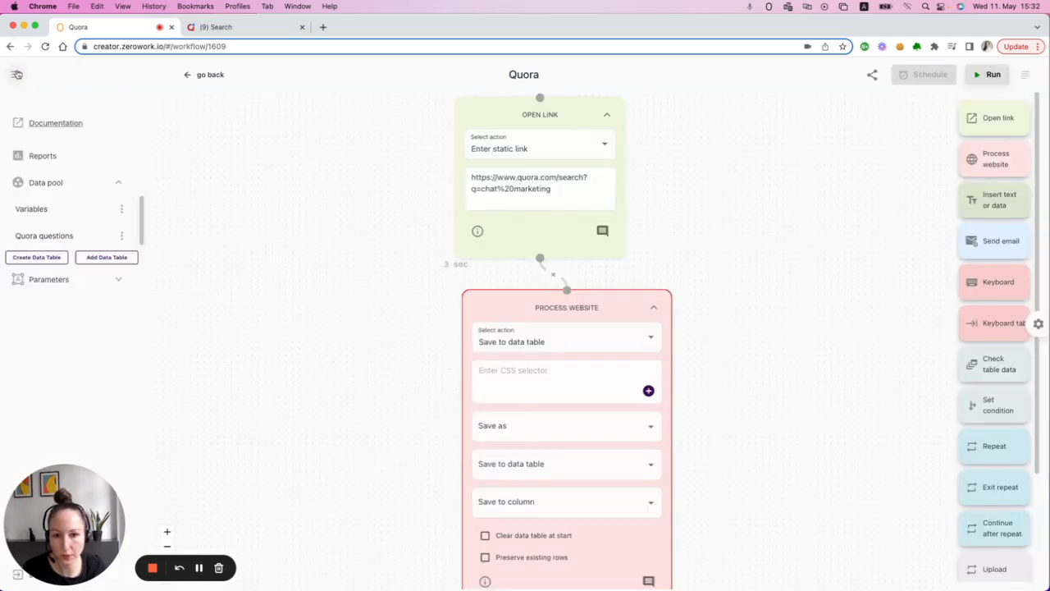
# Enter the CSS selector div[class*='question_title'] for the save step
pyautogui.scroll(-3)
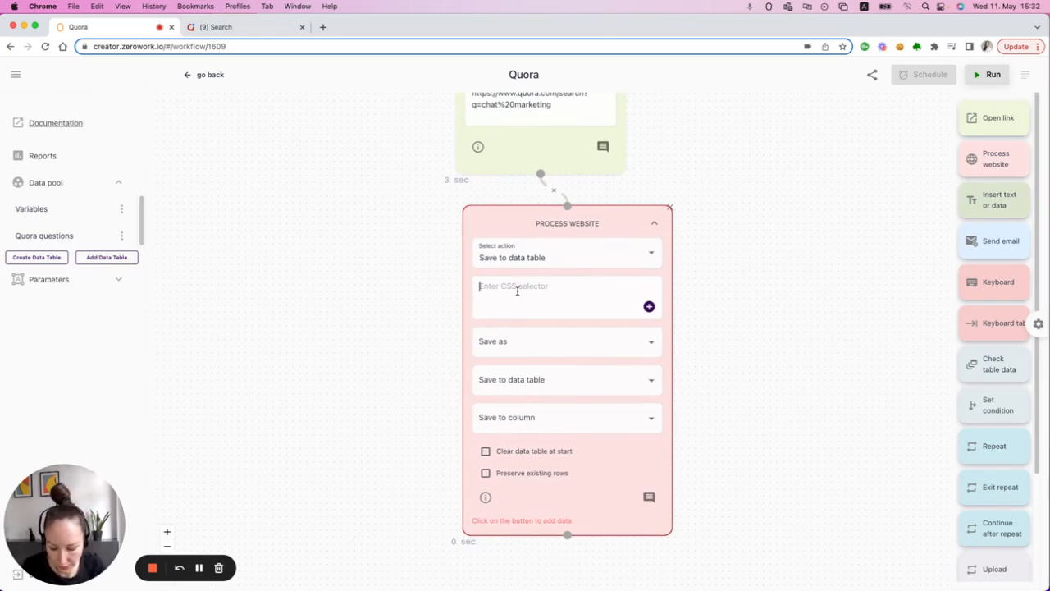
pyautogui.write('div')
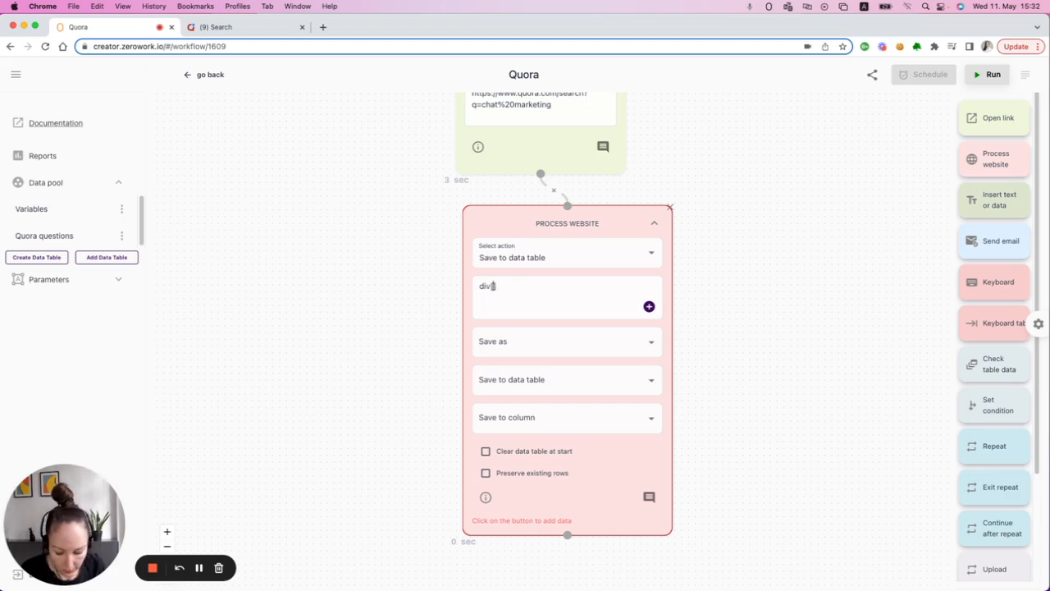
pyautogui.write('[class=question')
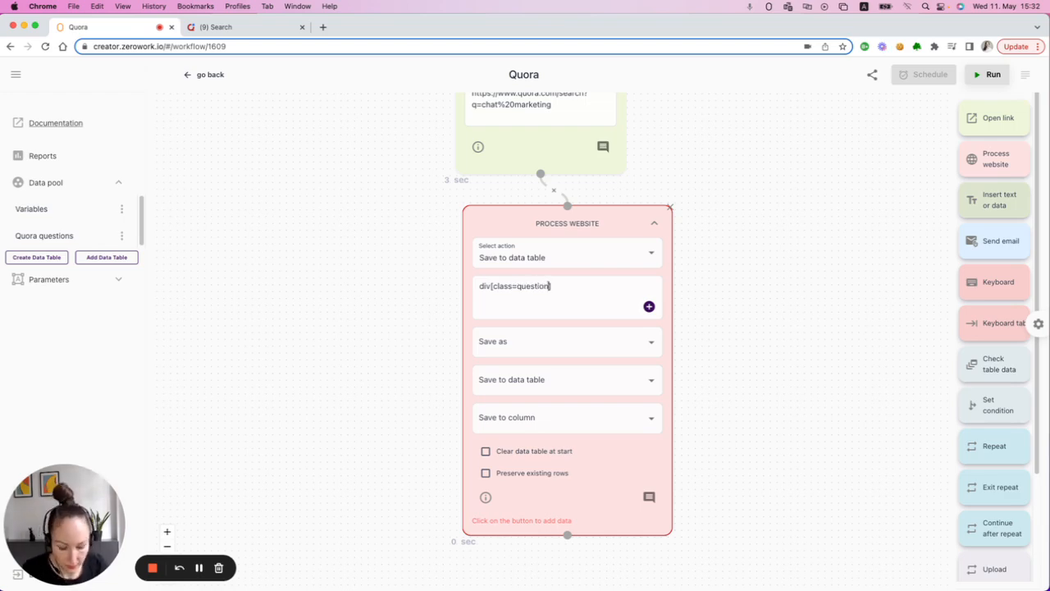
pyautogui.write("_title'")
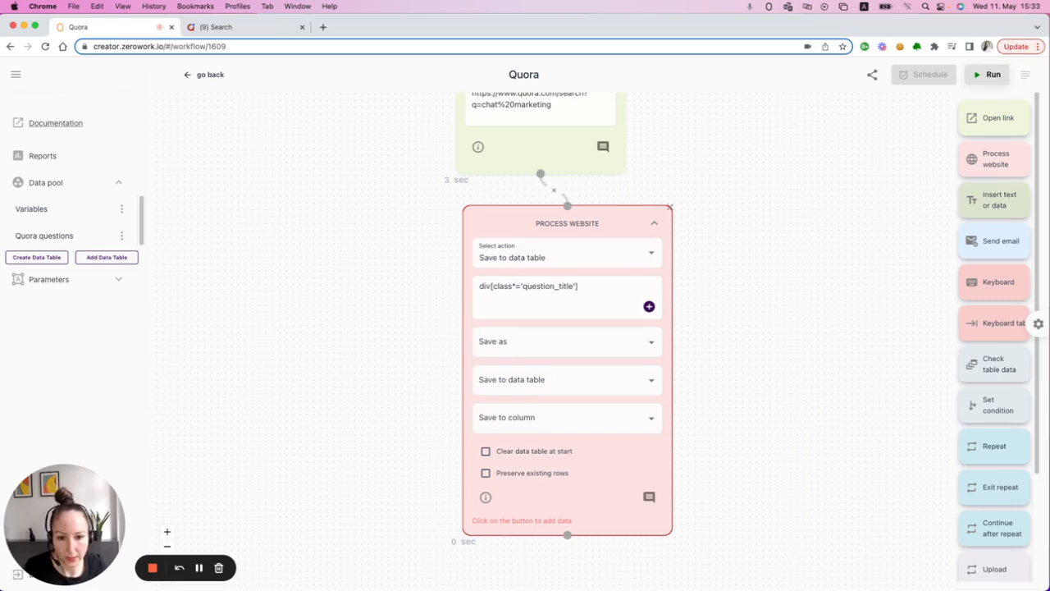
pyautogui.moveTo(552, 351)
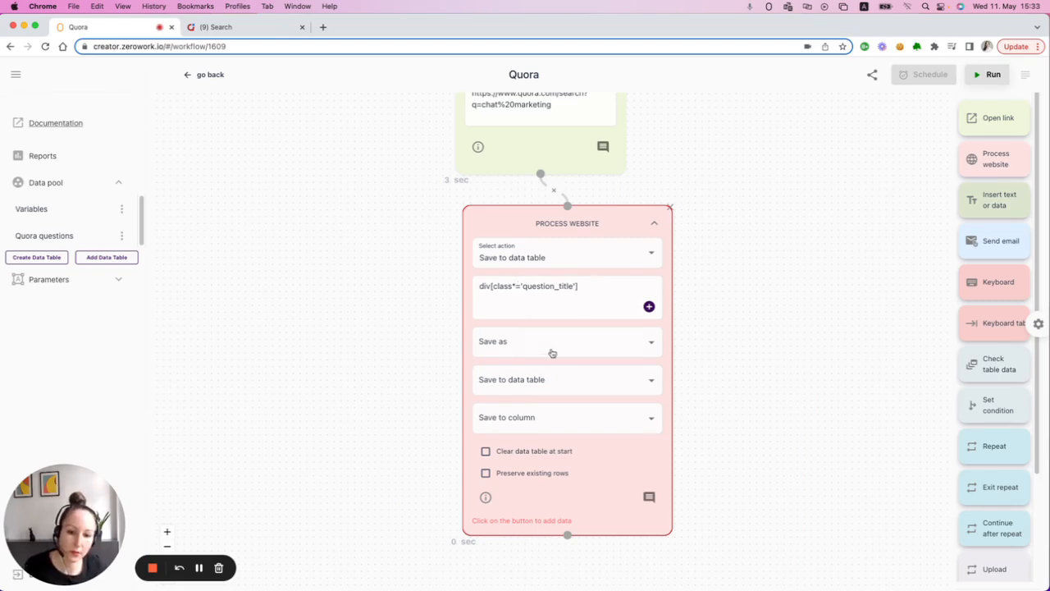
# Save matches as Plain text into the Question column of Quora questions
pyautogui.click(566, 341)
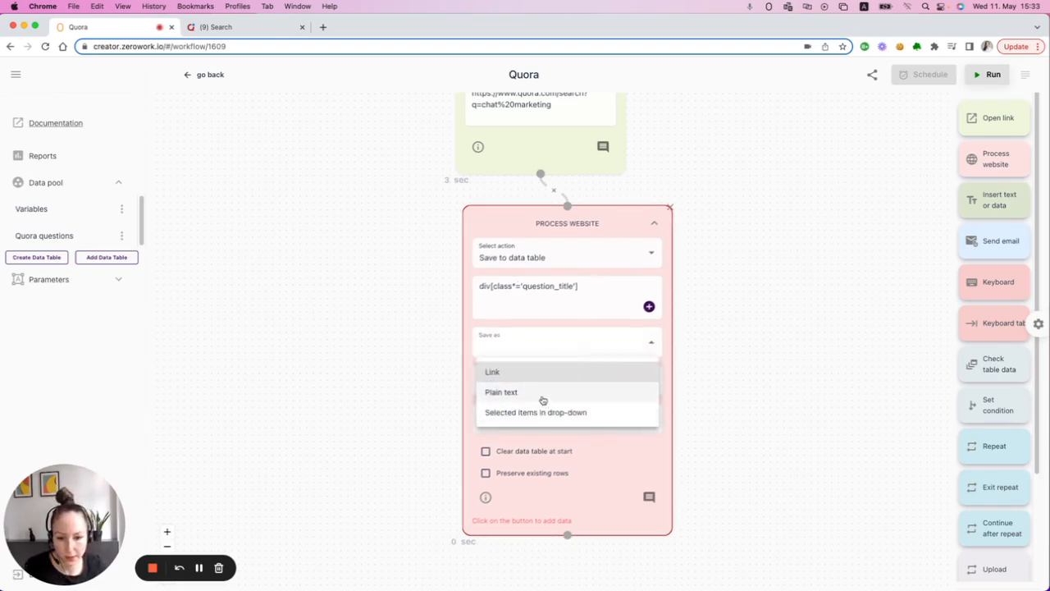
pyautogui.click(503, 392)
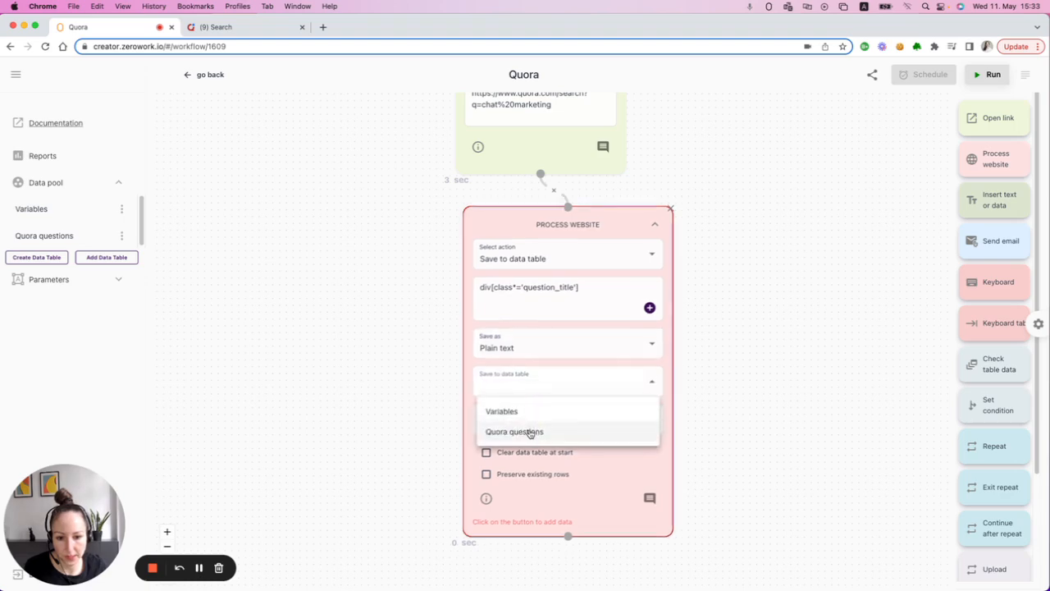
pyautogui.click(512, 430)
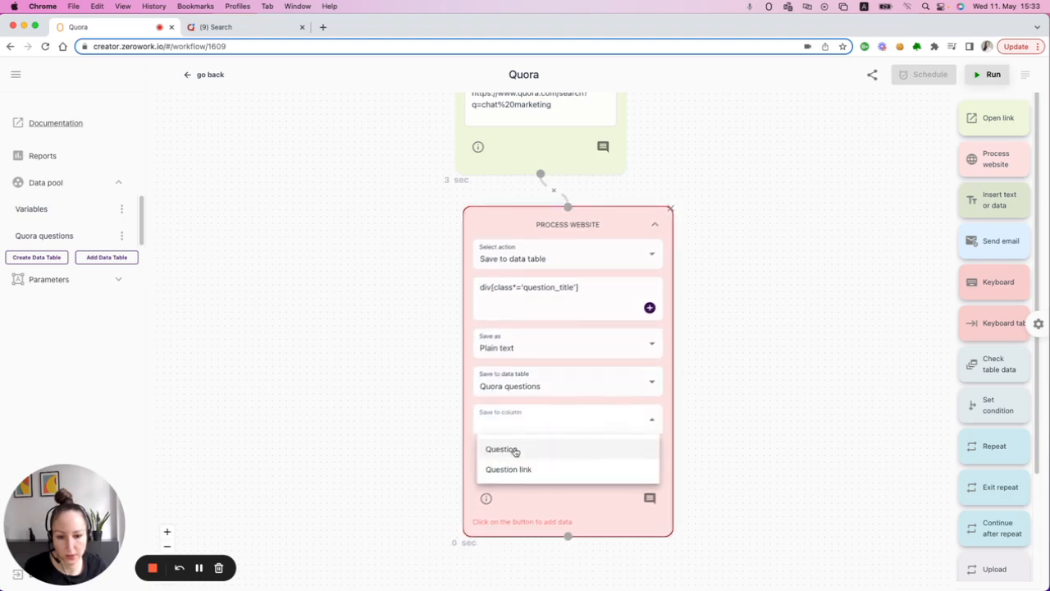
pyautogui.click(497, 449)
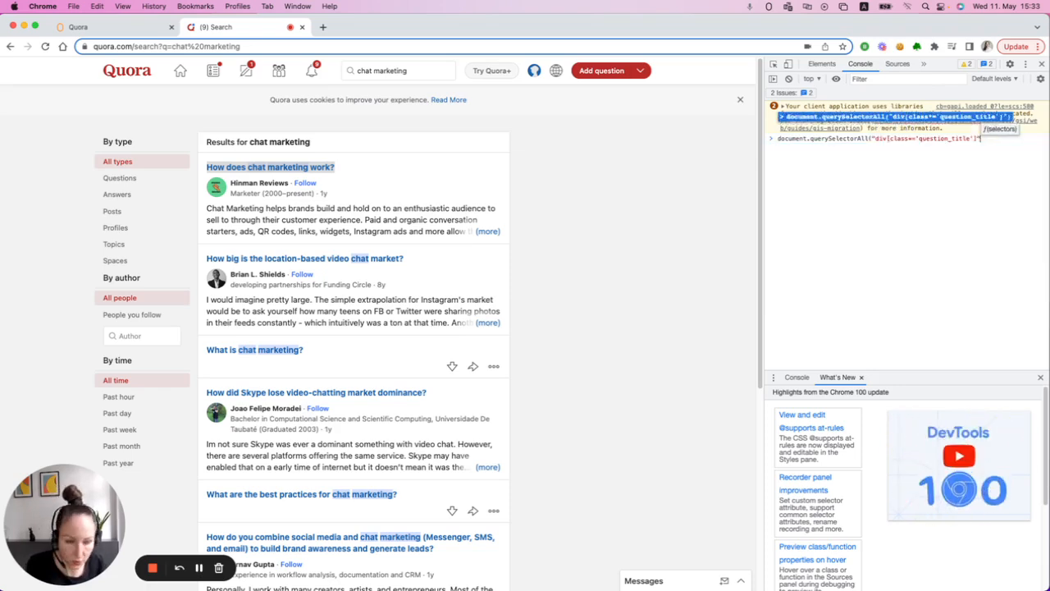
# Run the question-title selector query in the console and review the matched elements
pyautogui.press('Enter')
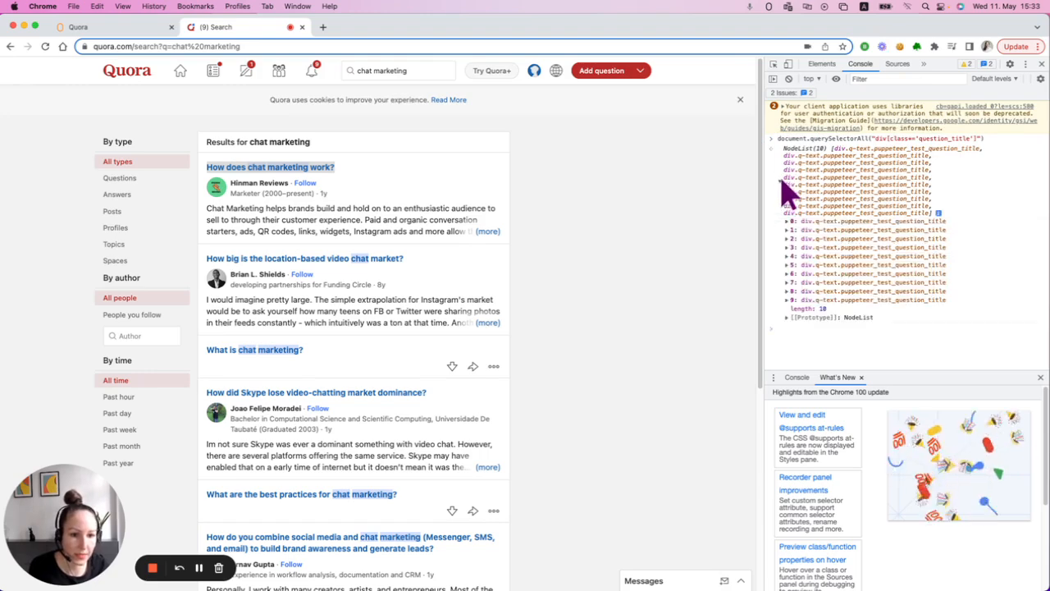
pyautogui.moveTo(828, 248)
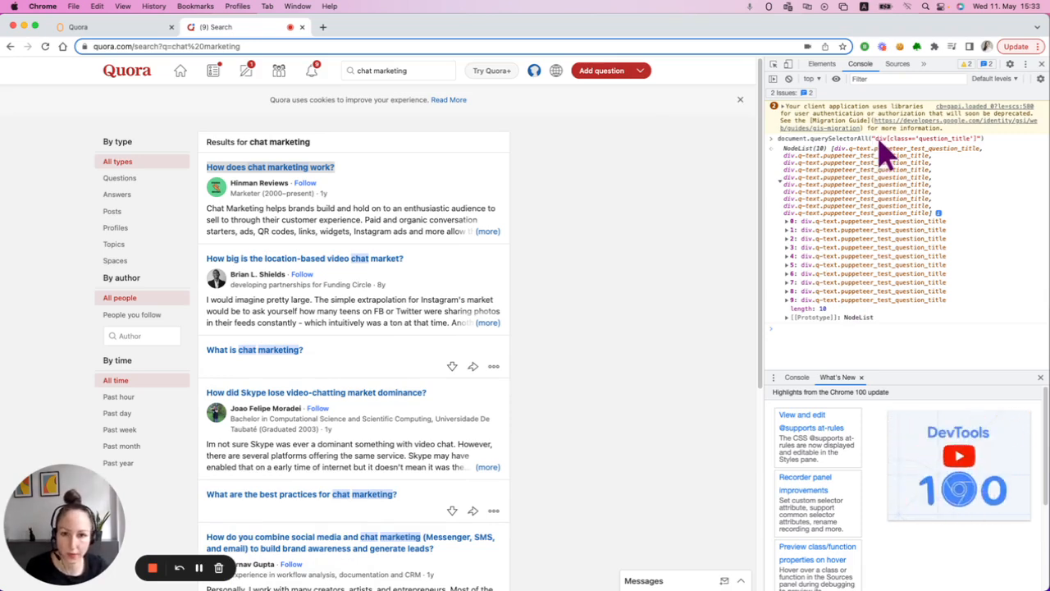
pyautogui.click(99, 26)
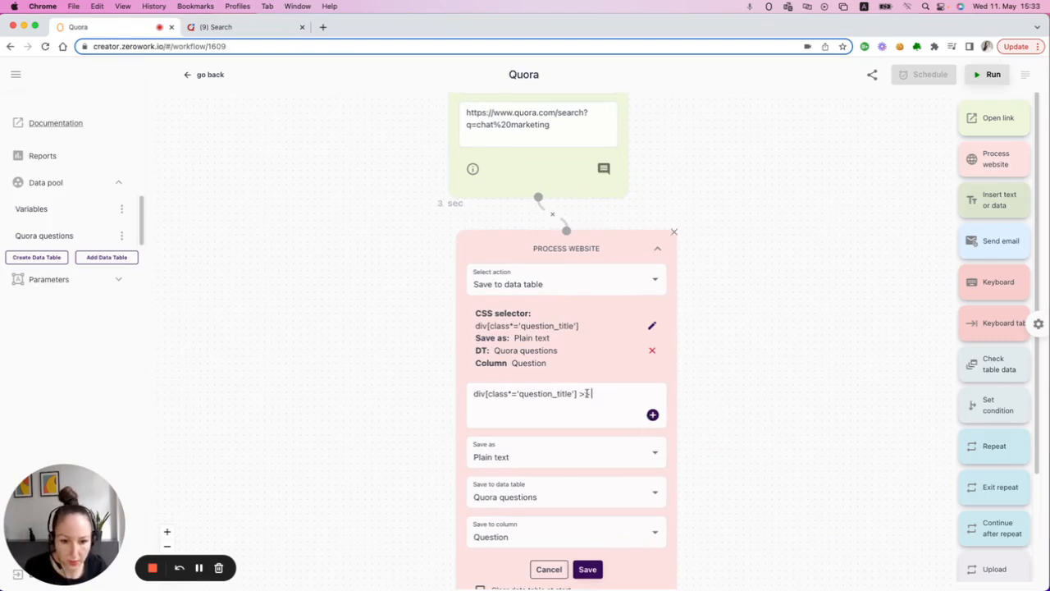
# Narrow the selector to div[class*='question_title'] >> nth=0 and save it
pyautogui.write('>')
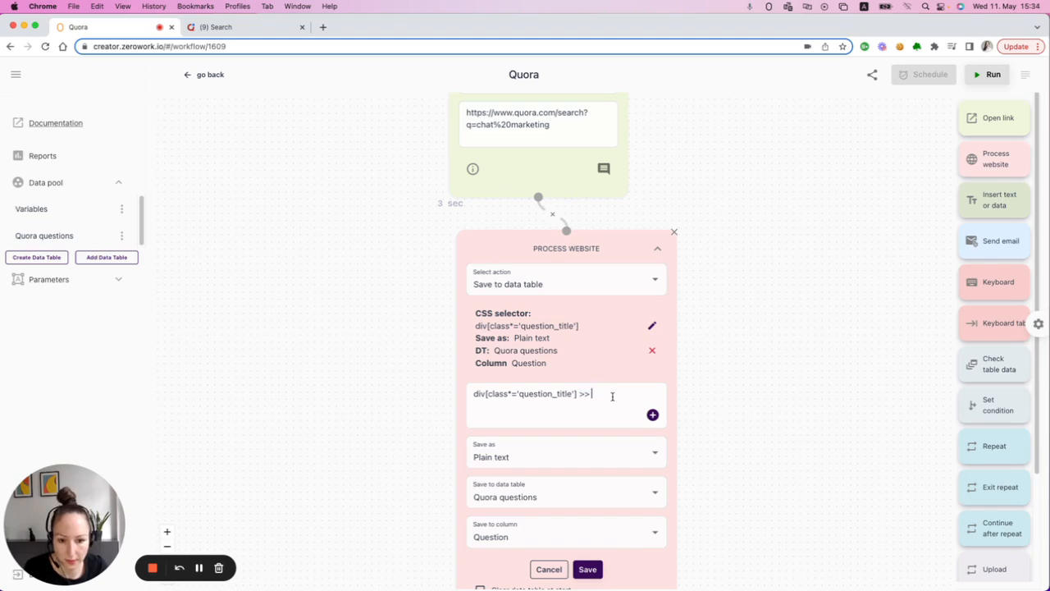
pyautogui.write('nth=')
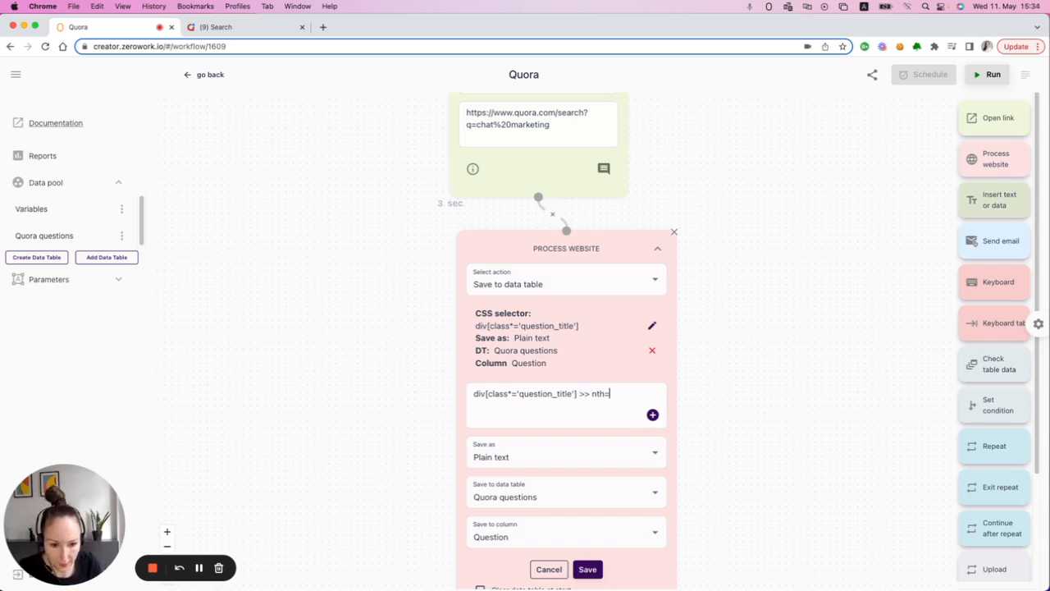
pyautogui.write('0')
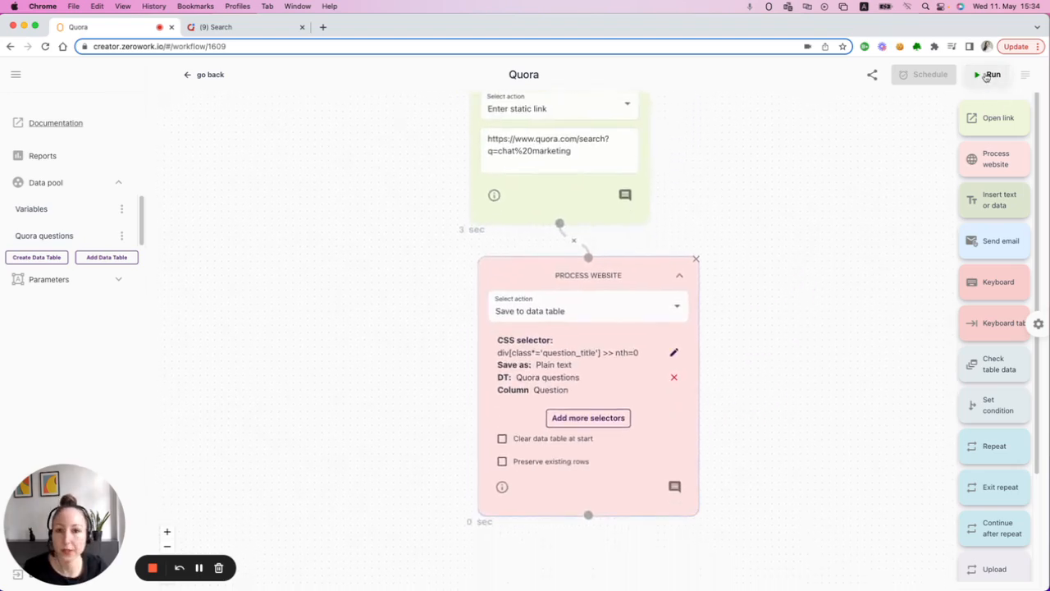
# Run the TaskBot and check Quora questions holds 'How does chat marketing work?'
pyautogui.click(993, 76)
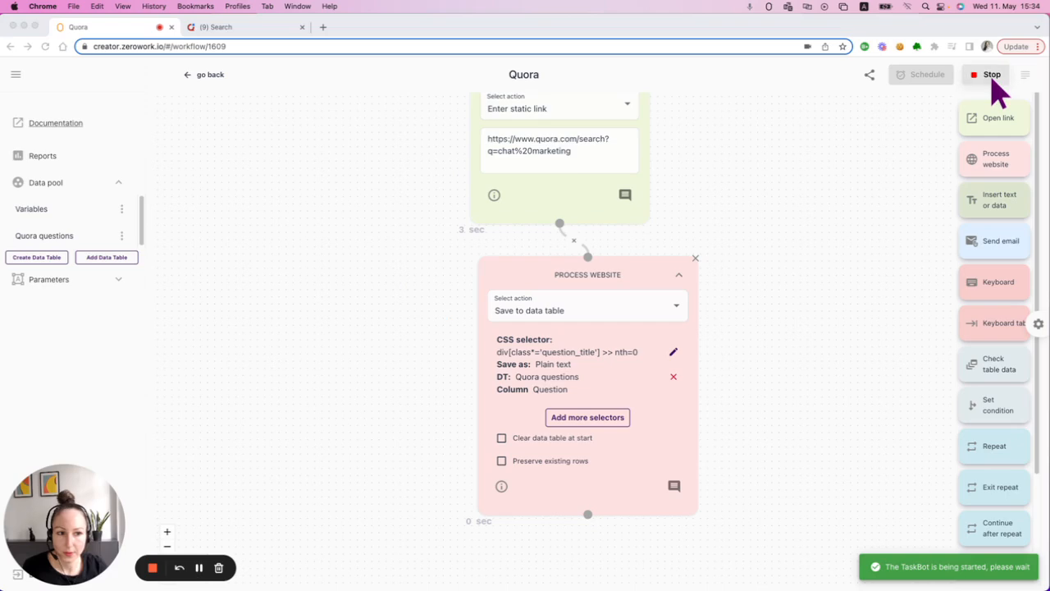
pyautogui.click(987, 75)
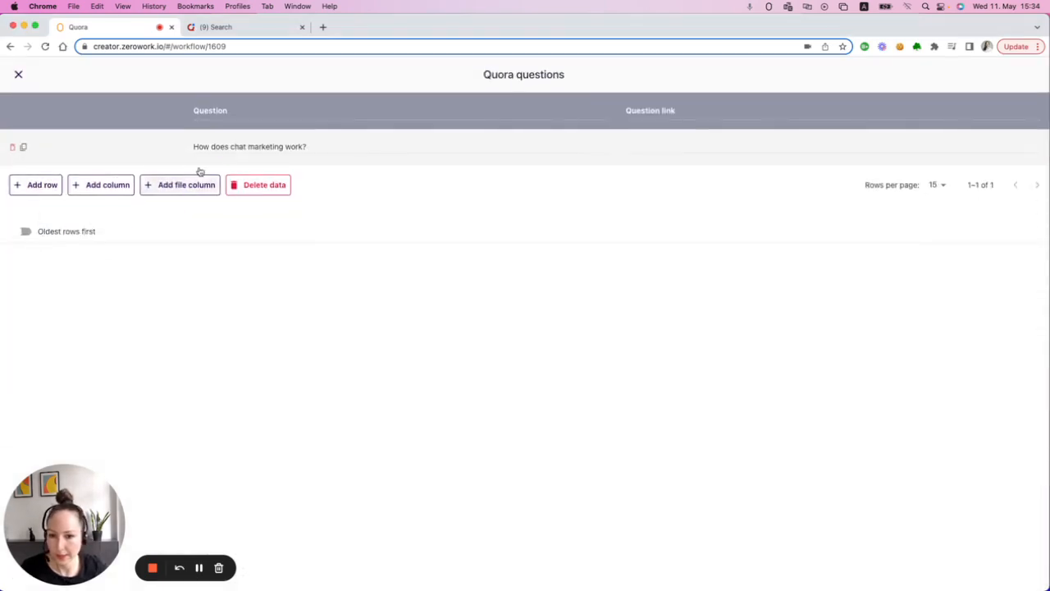
pyautogui.click(230, 26)
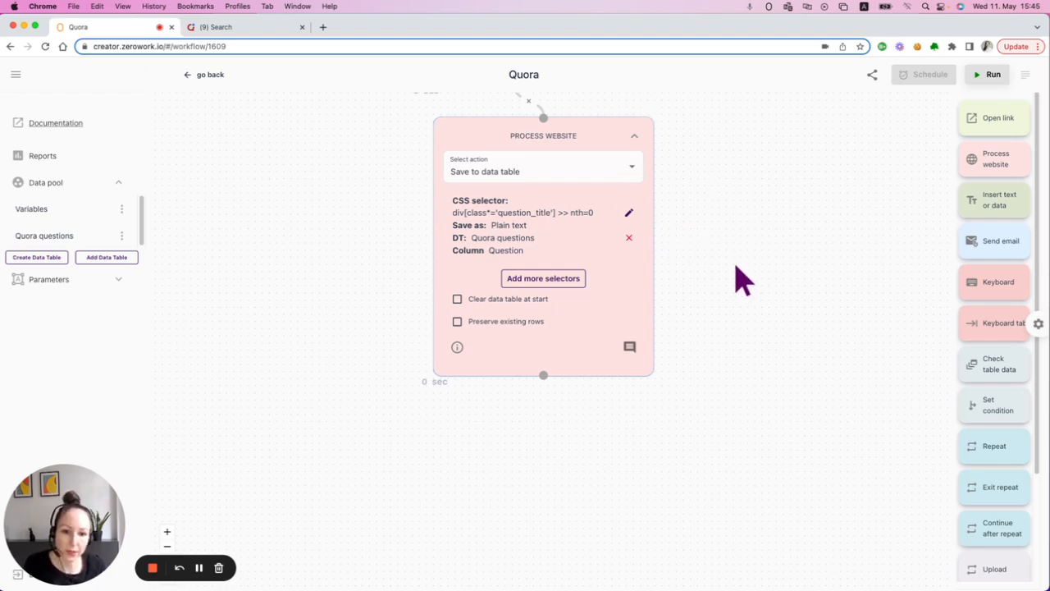
pyautogui.moveTo(735, 282)
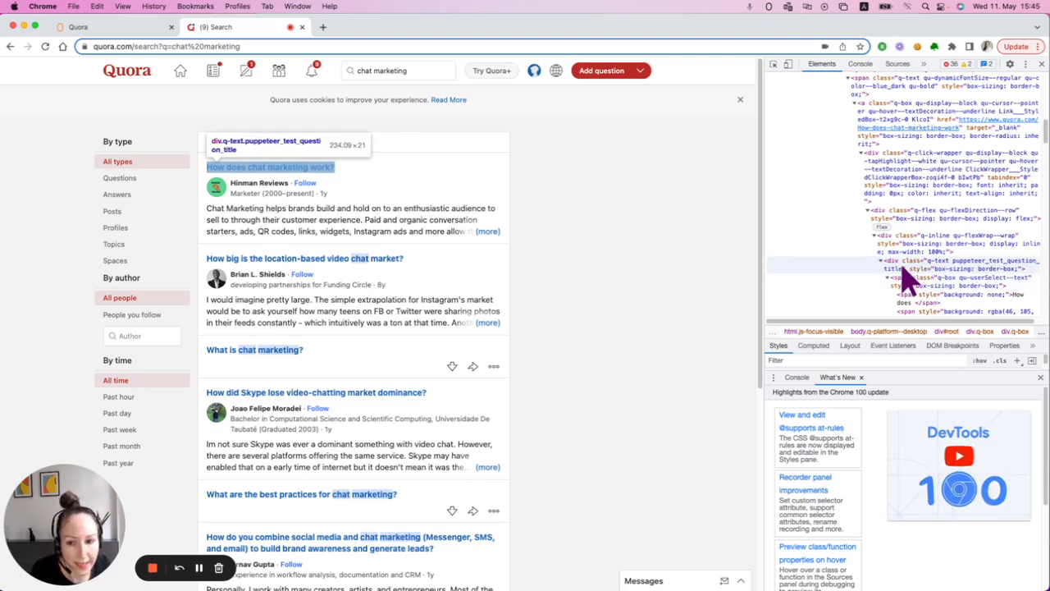
pyautogui.moveTo(905, 280)
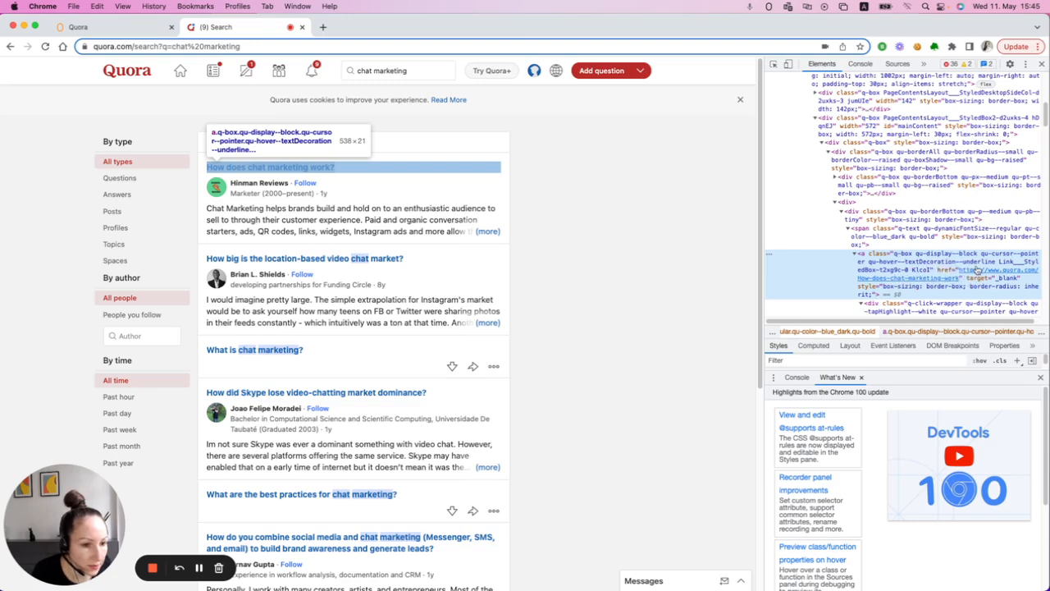
pyautogui.moveTo(927, 283)
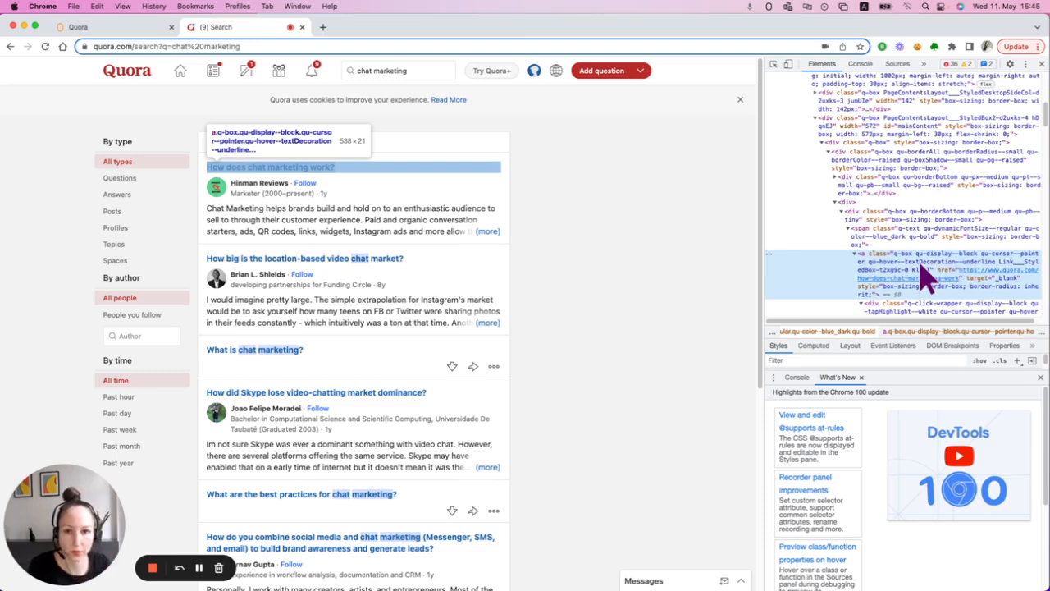
pyautogui.moveTo(968, 296)
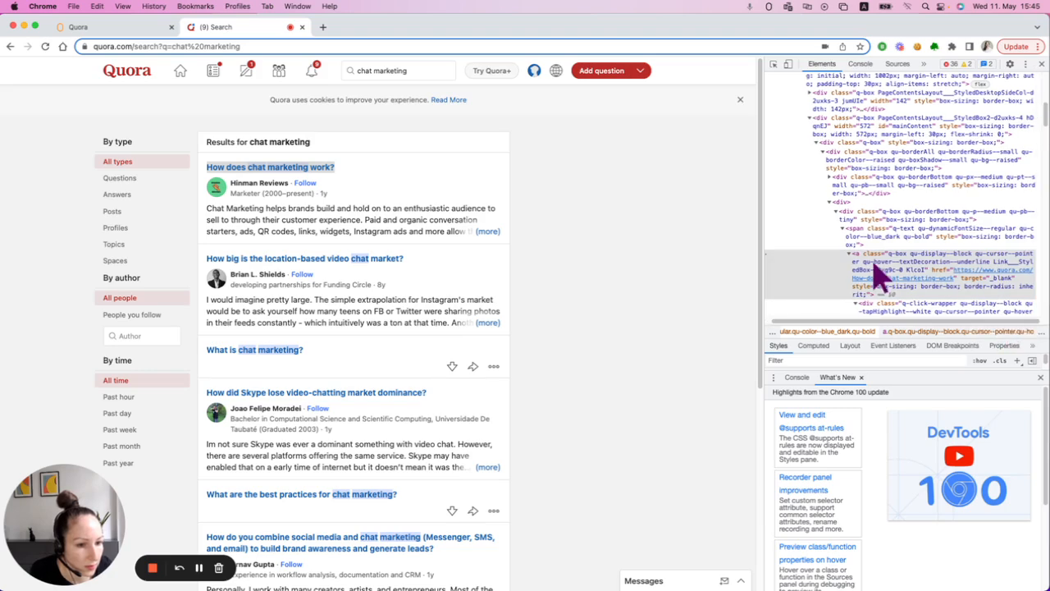
pyautogui.moveTo(916, 282)
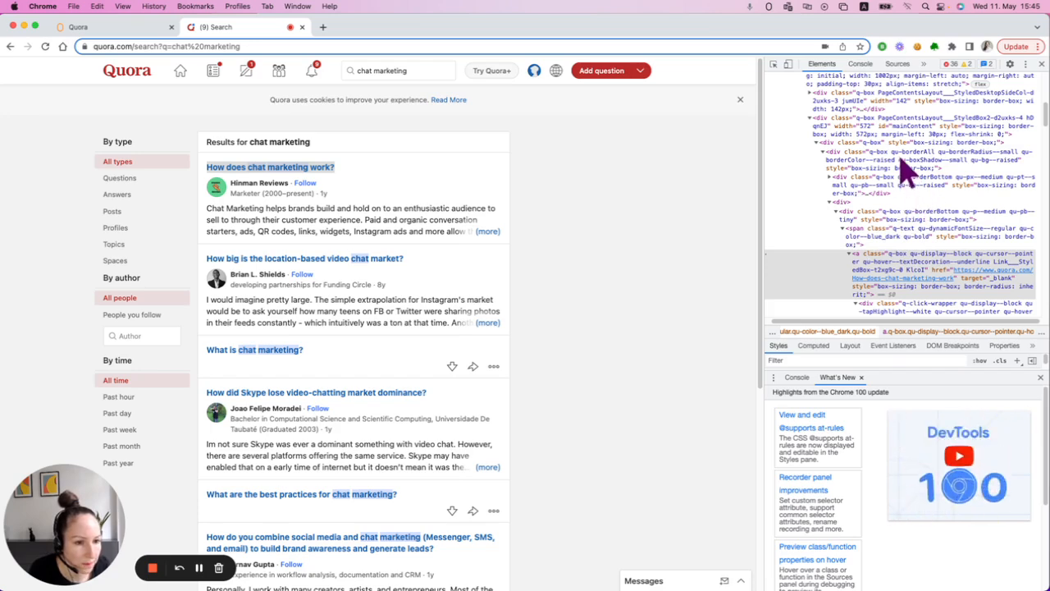
pyautogui.moveTo(889, 144)
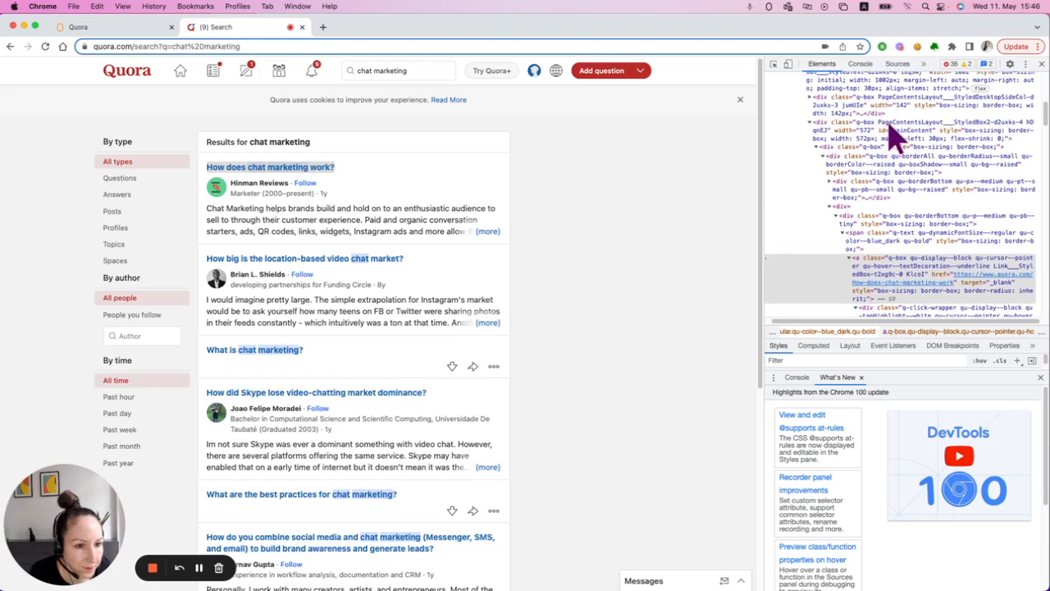
pyautogui.moveTo(886, 135)
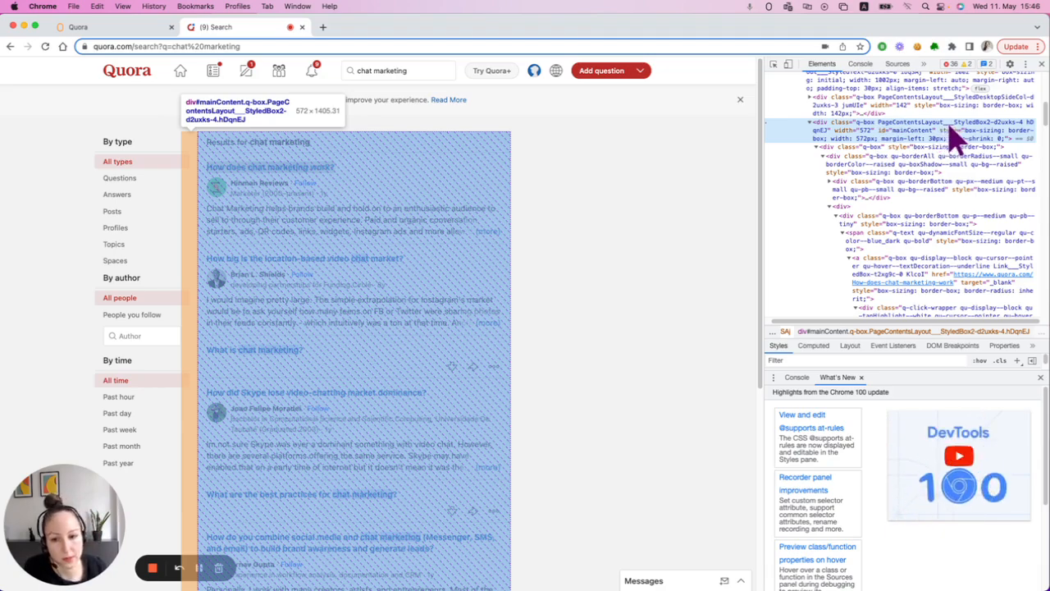
pyautogui.moveTo(909, 261)
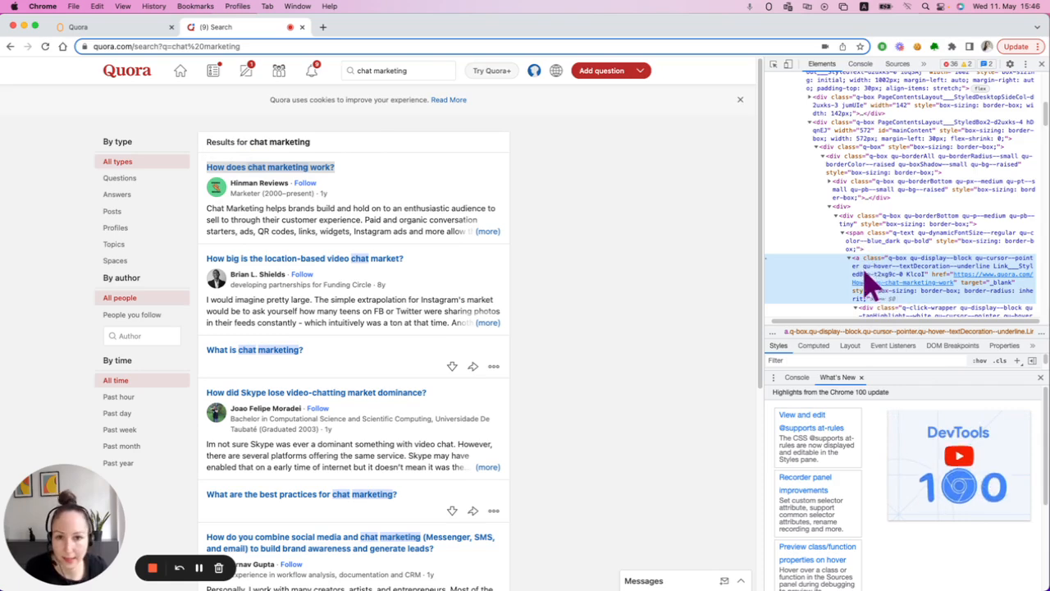
pyautogui.moveTo(902, 282)
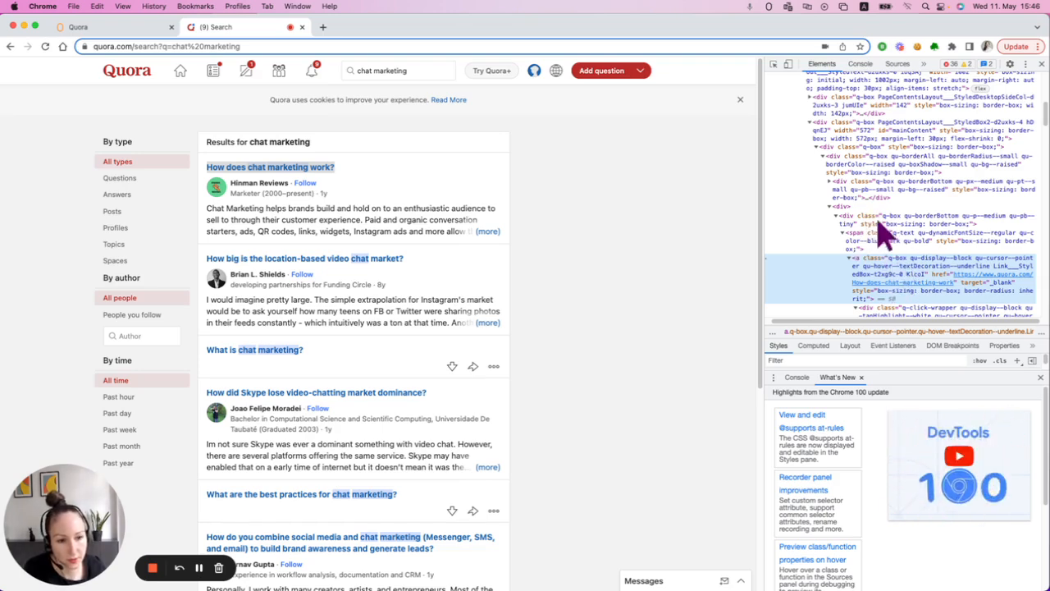
pyautogui.moveTo(845, 75)
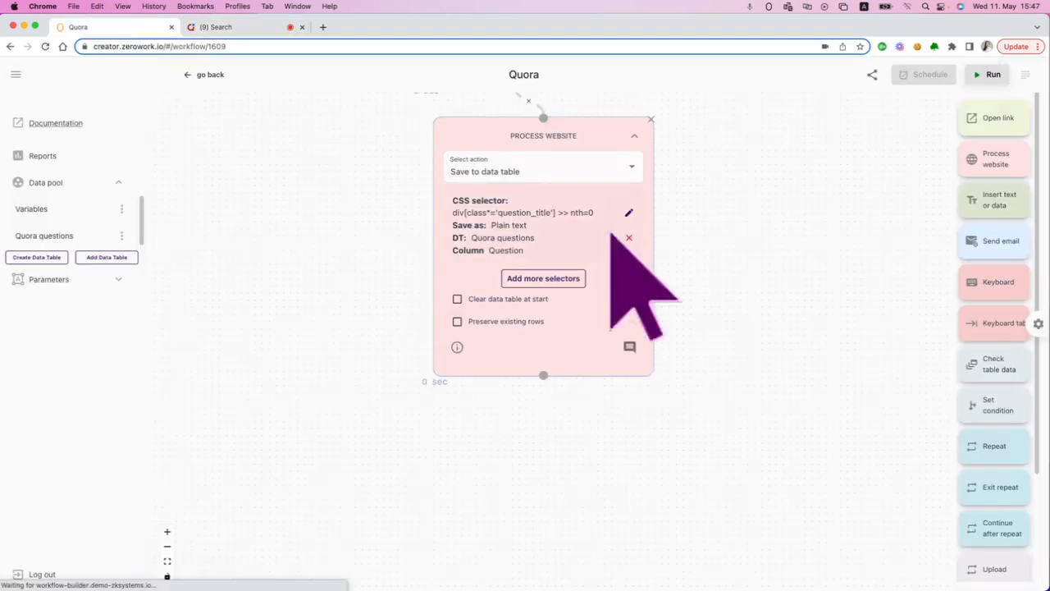
# Add selector div > span > a >> nth=0 saving a Link to Question link in Quora questions
pyautogui.click(542, 277)
pyautogui.write('div > span > a >>')
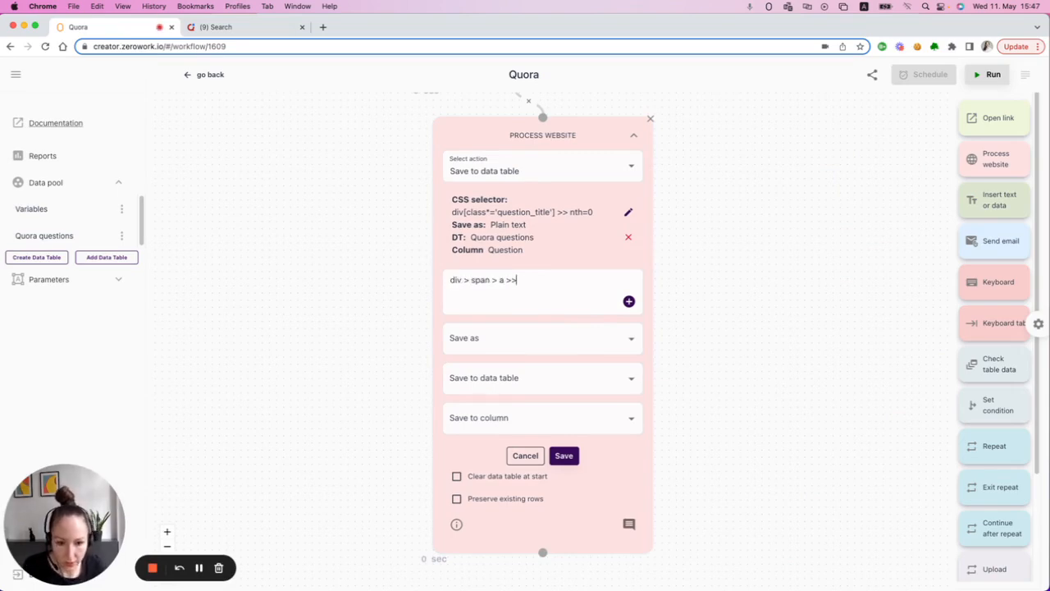
pyautogui.write('nth=0')
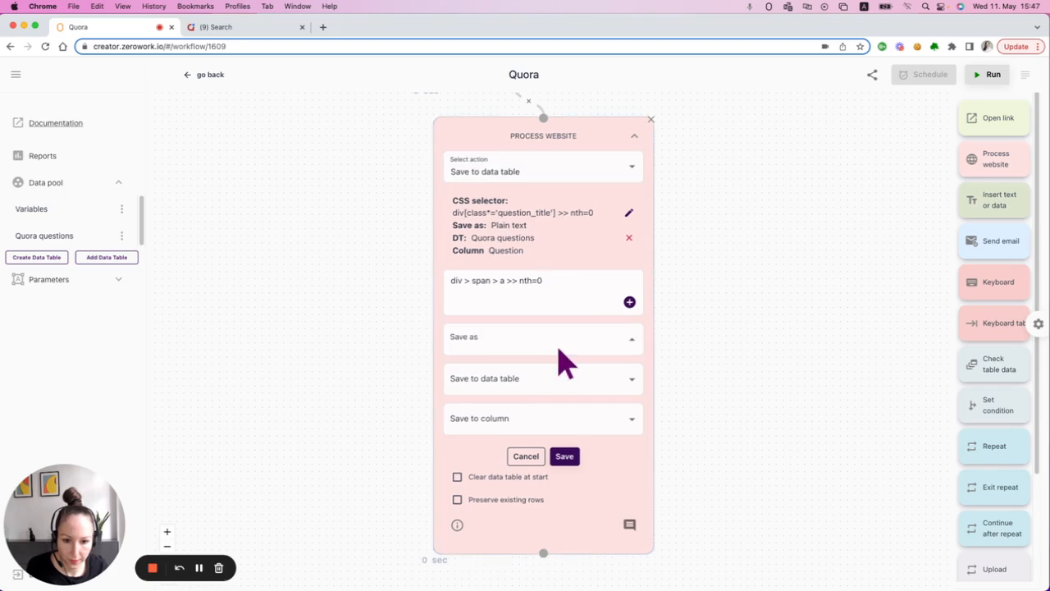
pyautogui.click(541, 338)
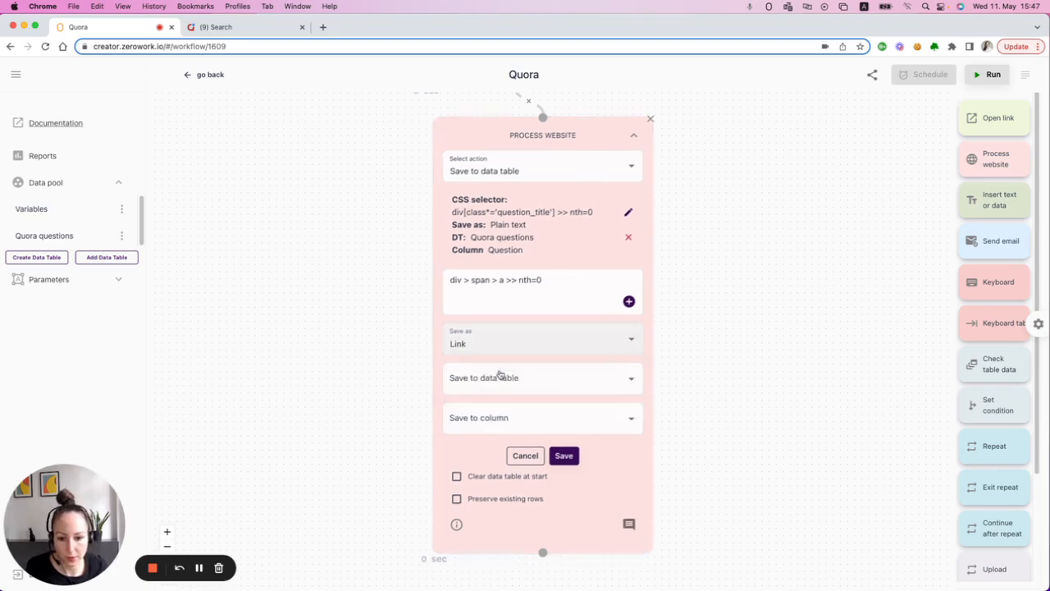
pyautogui.click(542, 378)
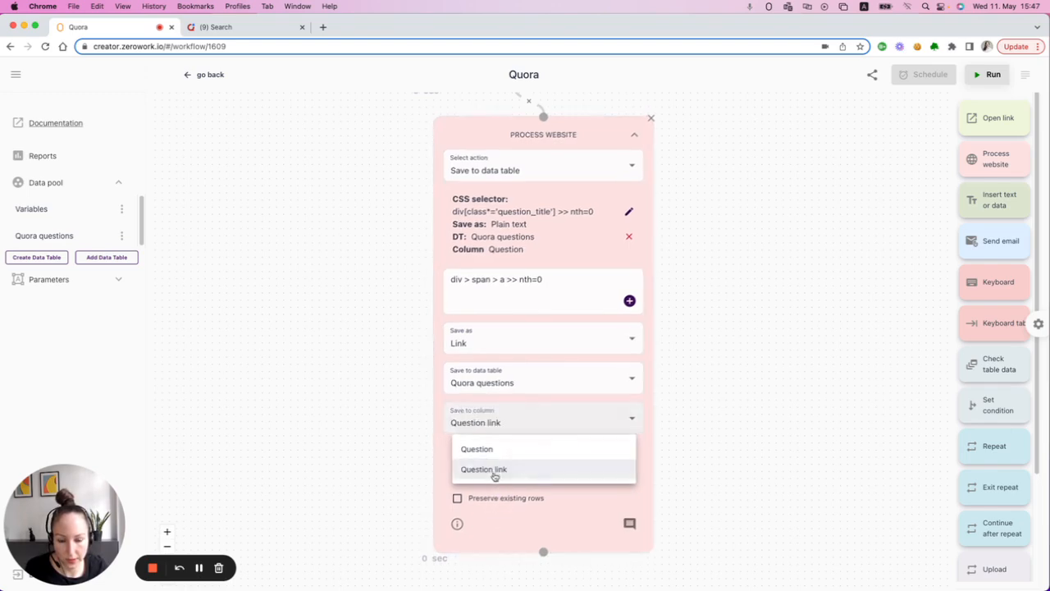
pyautogui.click(482, 469)
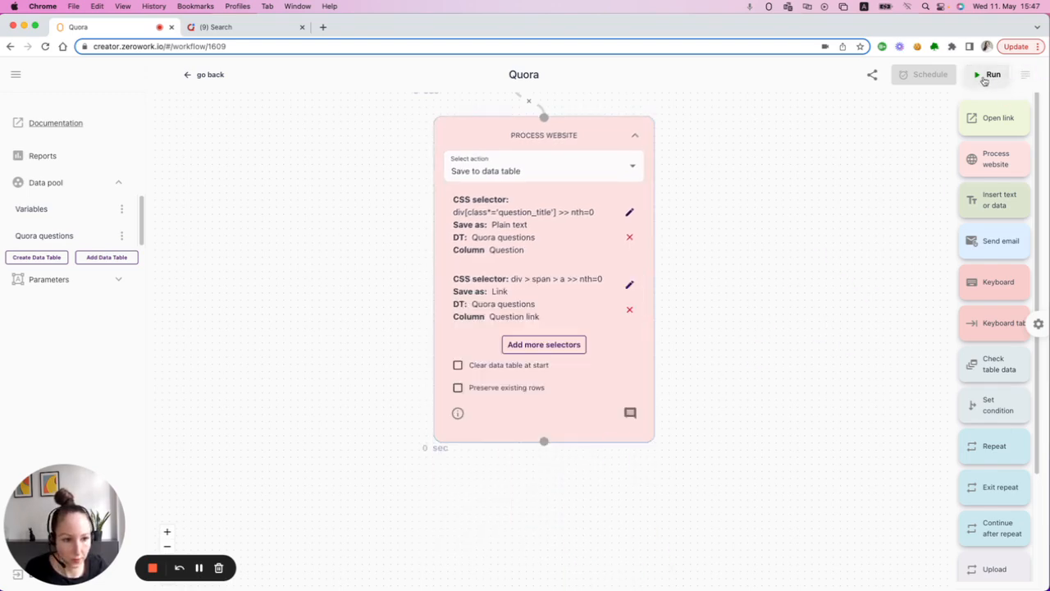
# Run the TaskBot and confirm the title and its link were saved to Quora questions
pyautogui.click(987, 76)
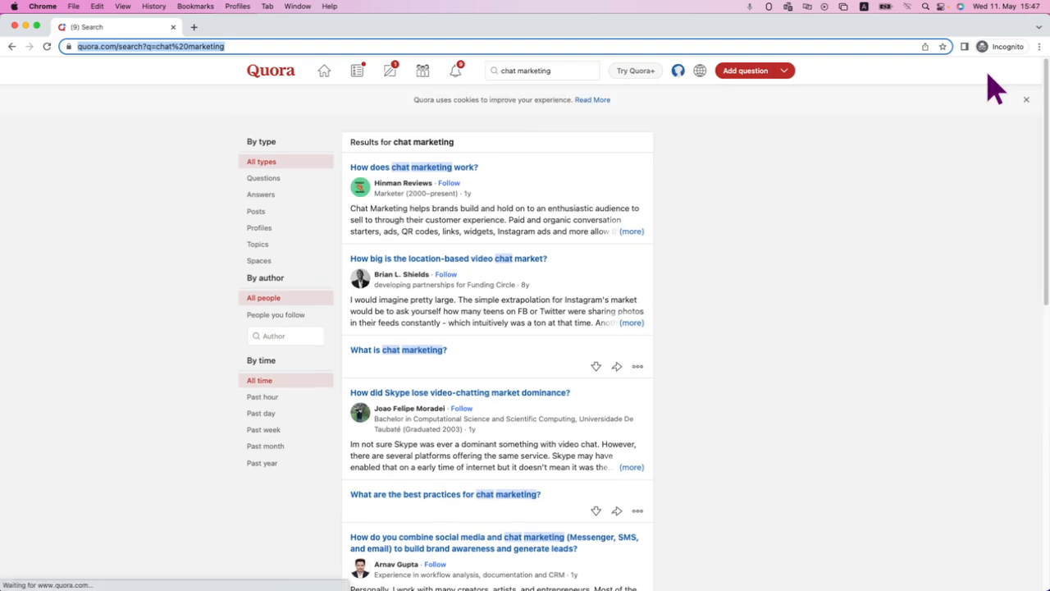
pyautogui.moveTo(991, 85)
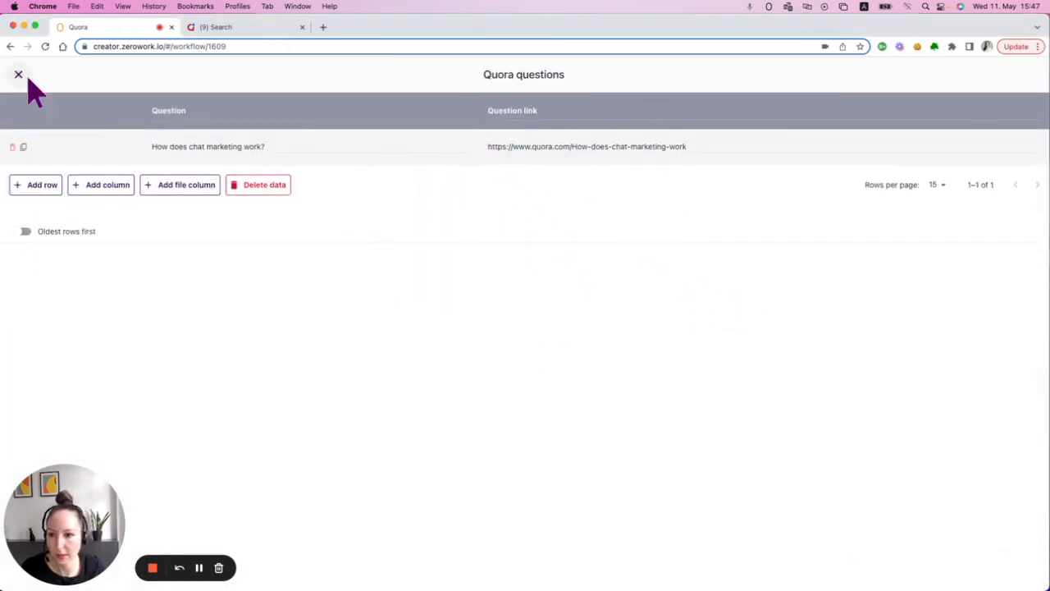
pyautogui.click(20, 77)
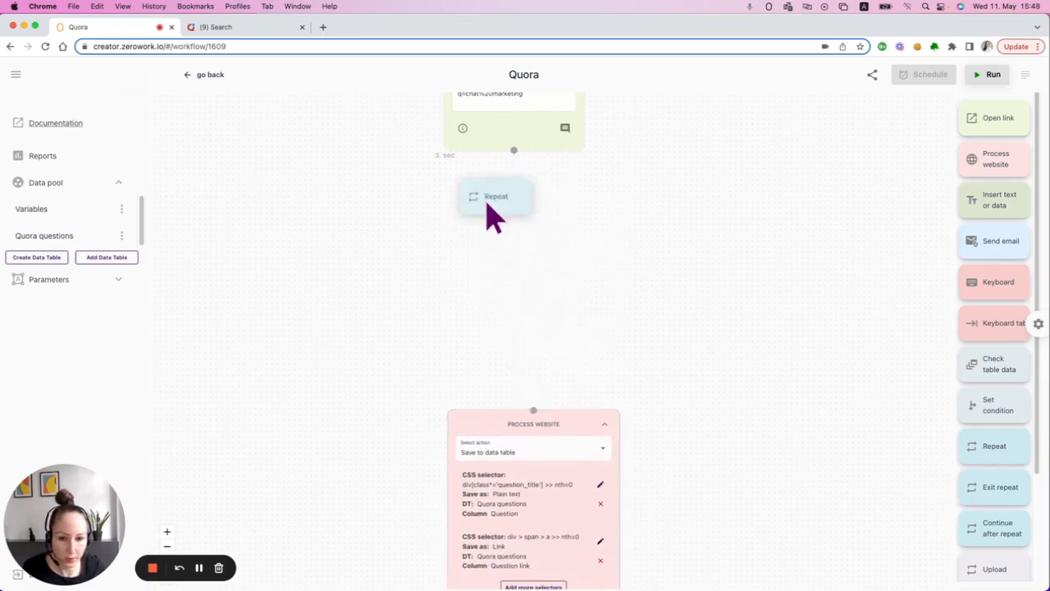
# Set the Repeat step to a static 5 repetitions
pyautogui.click(496, 197)
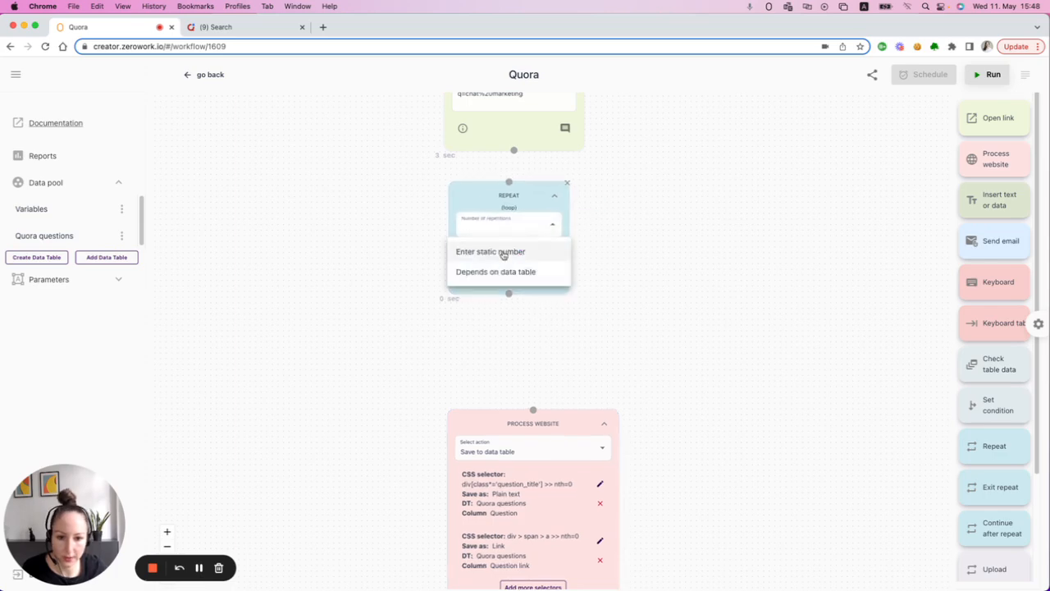
pyautogui.click(489, 251)
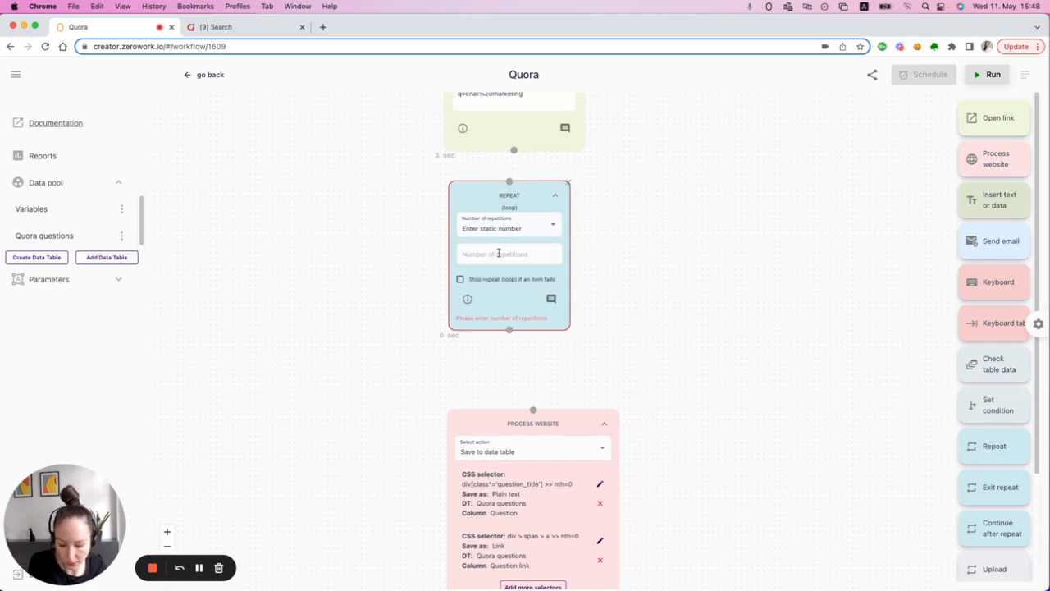
pyautogui.write('5')
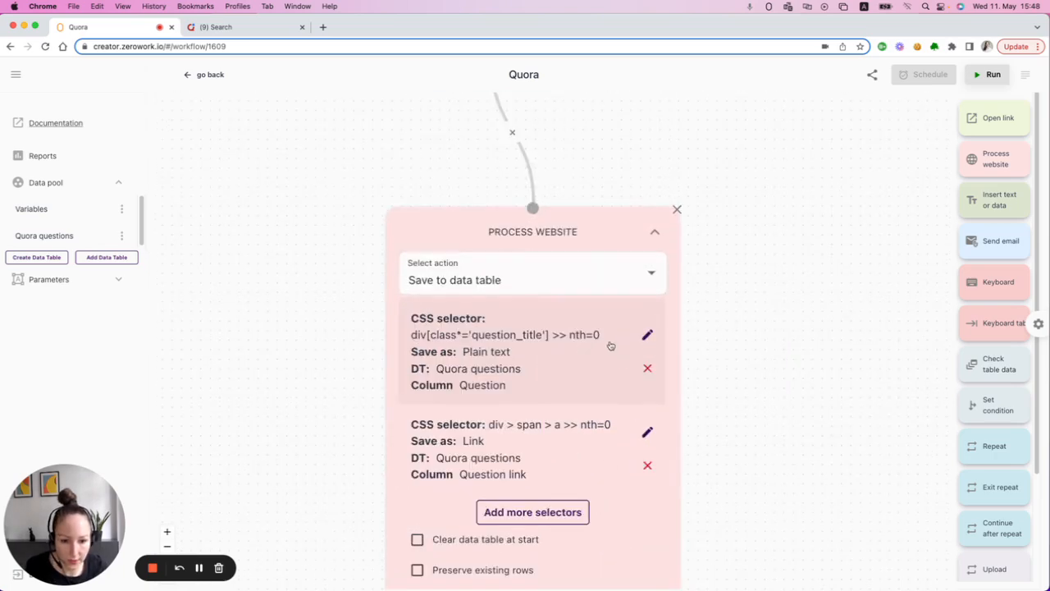
# Change the question title selector to use nth={loop_index,0}
pyautogui.click(531, 512)
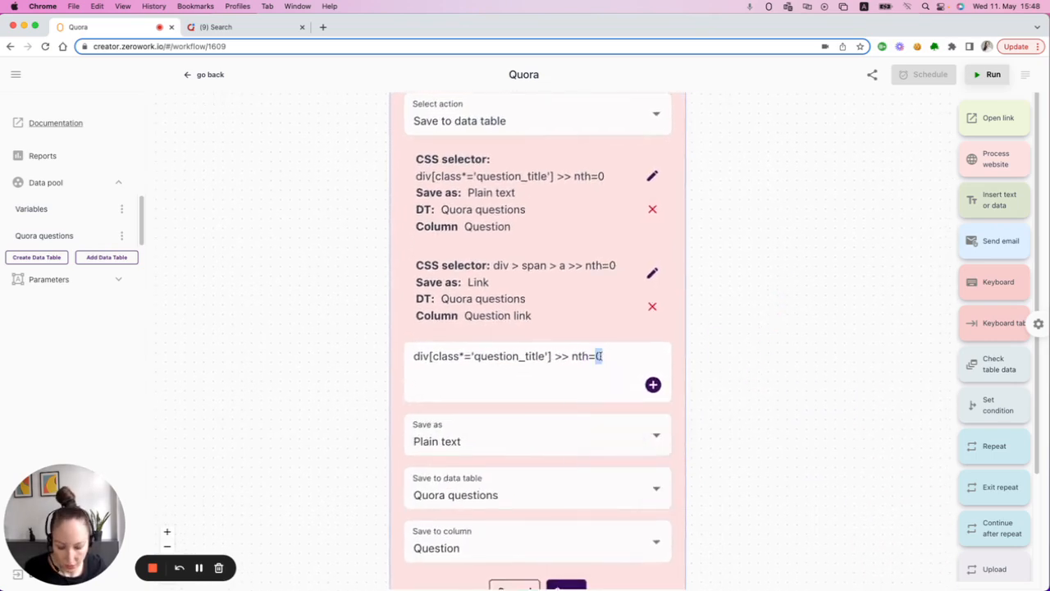
pyautogui.write('{}')
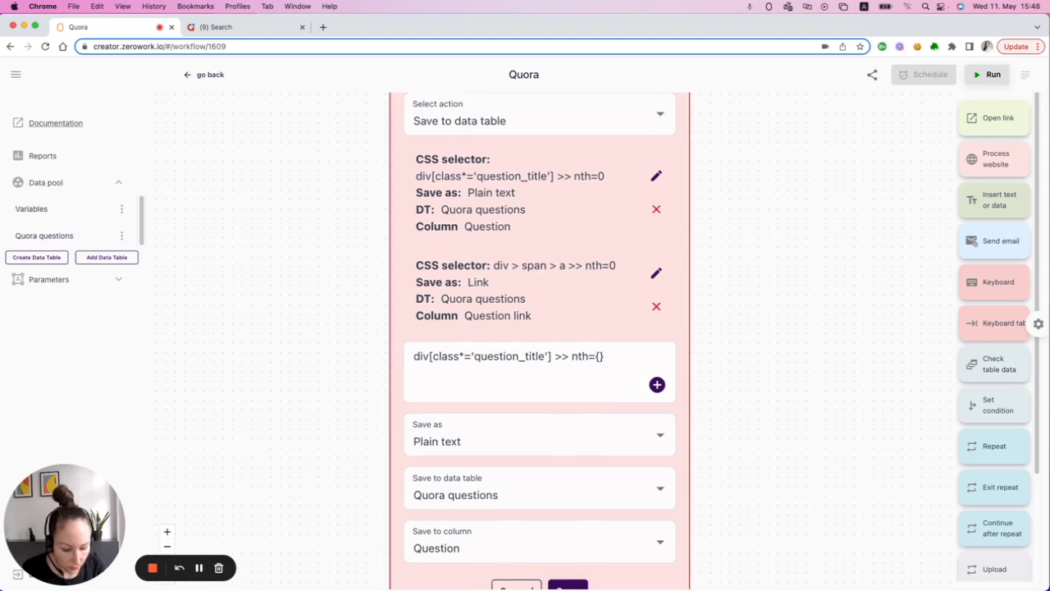
pyautogui.write('loop_')
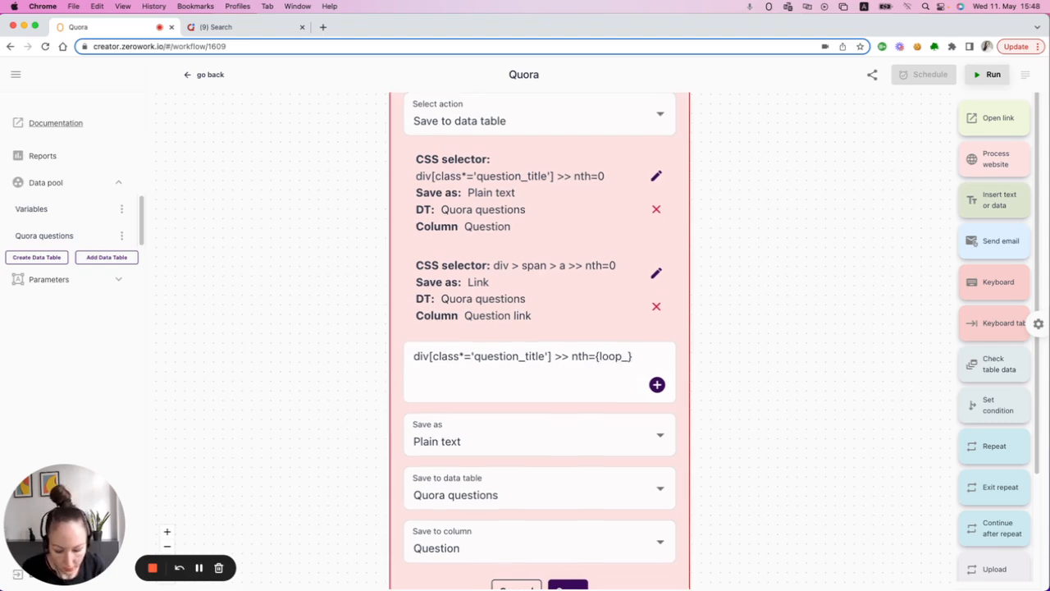
pyautogui.write('{loop_index,0}')
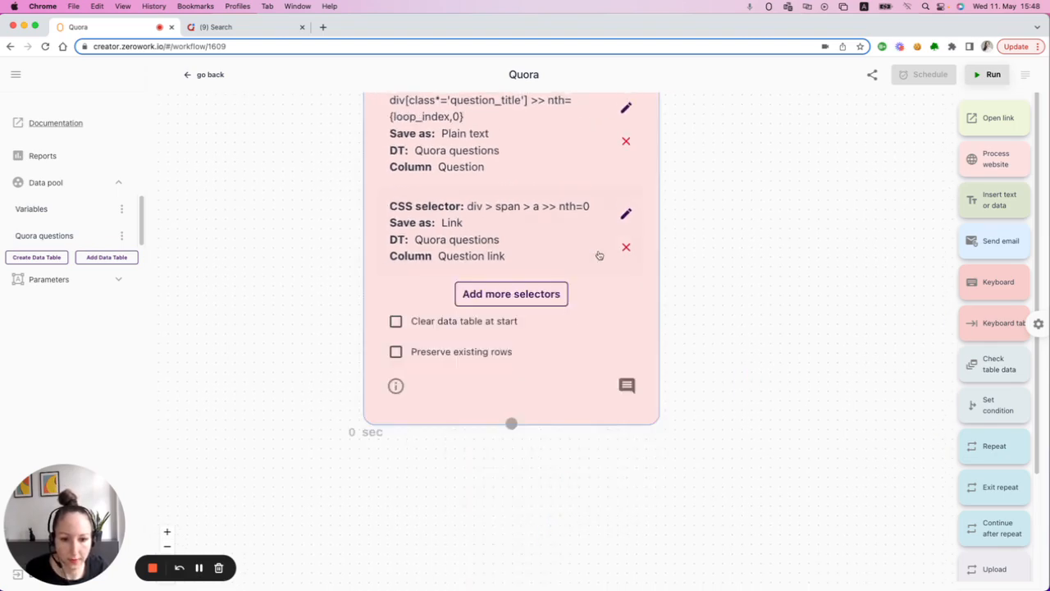
# Change the question link selector to nth={loop_index,0} and save
pyautogui.click(625, 213)
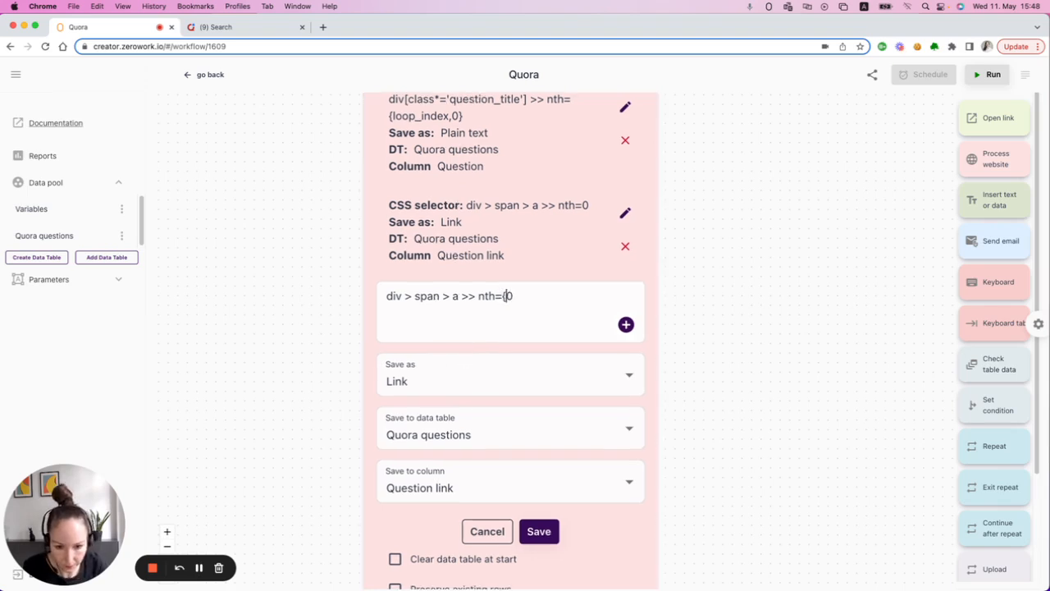
pyautogui.write('loop_i')
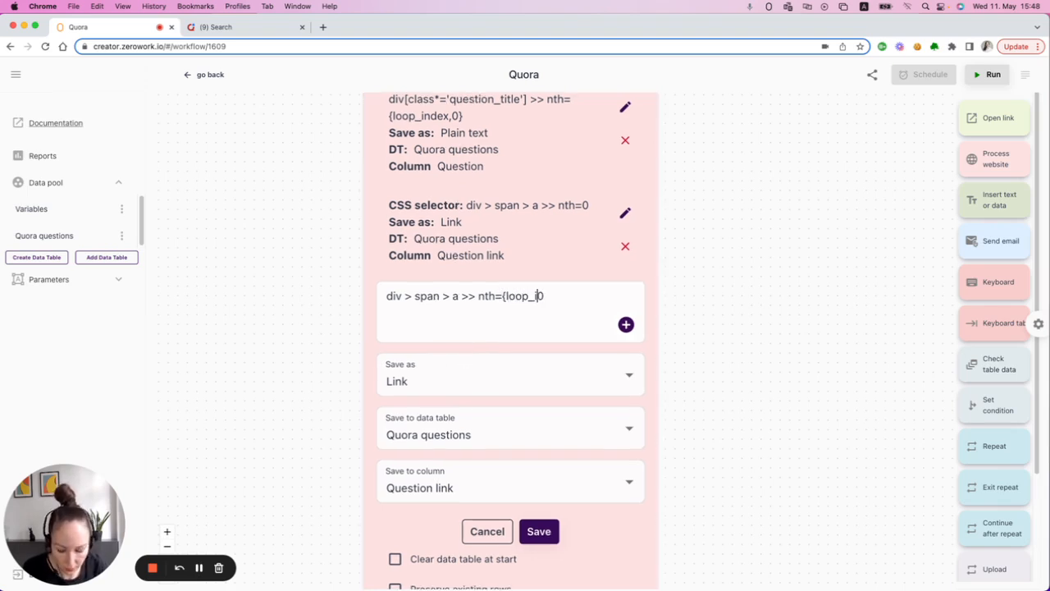
pyautogui.write('index,0}')
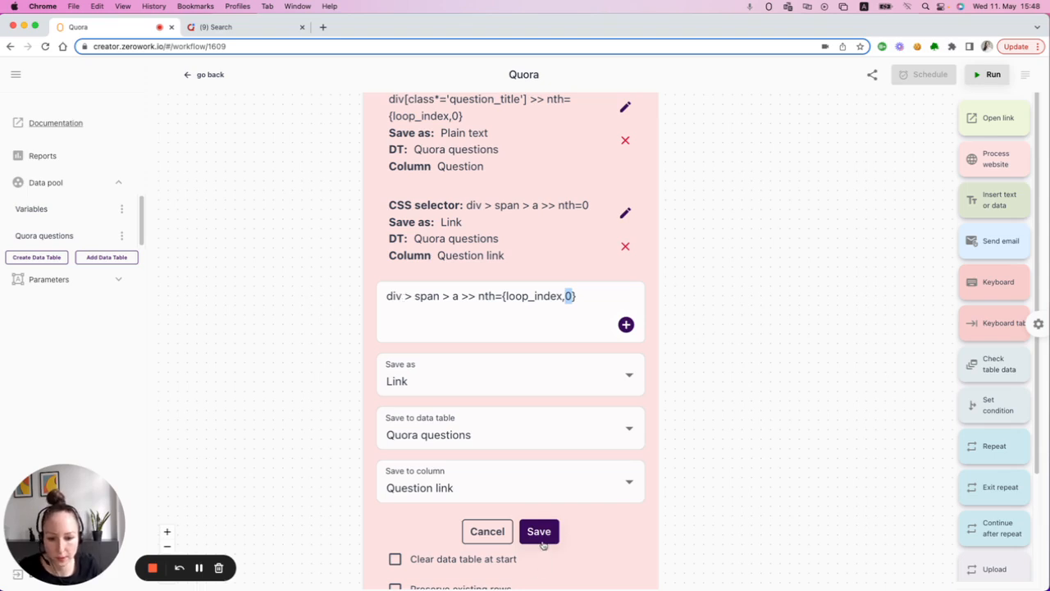
pyautogui.click(539, 532)
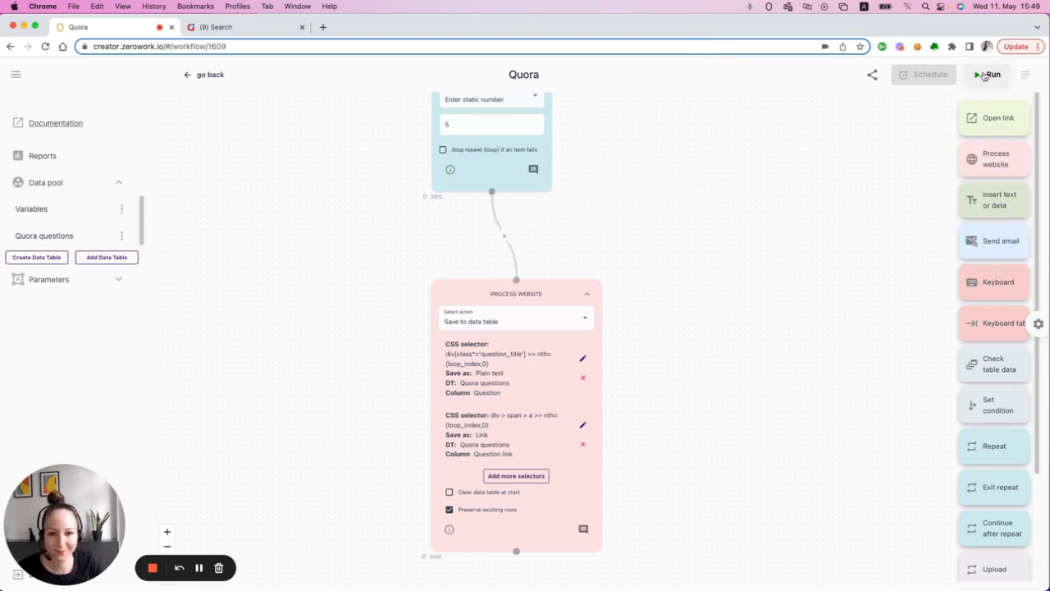
# Run the looped TaskBot and verify six title-and-link rows in the Quora questions table
pyautogui.click(991, 75)
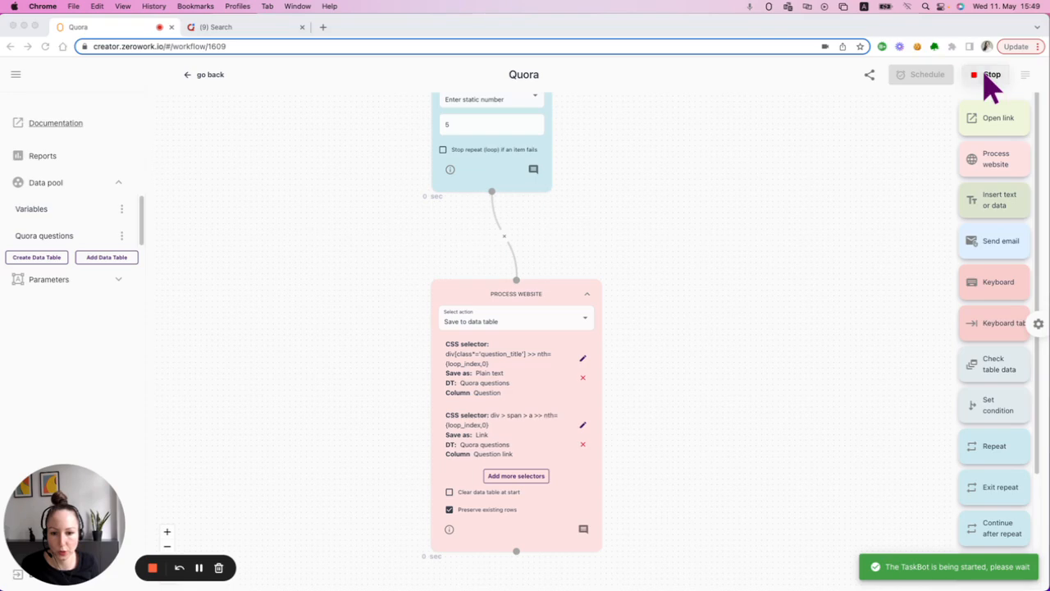
pyautogui.click(988, 74)
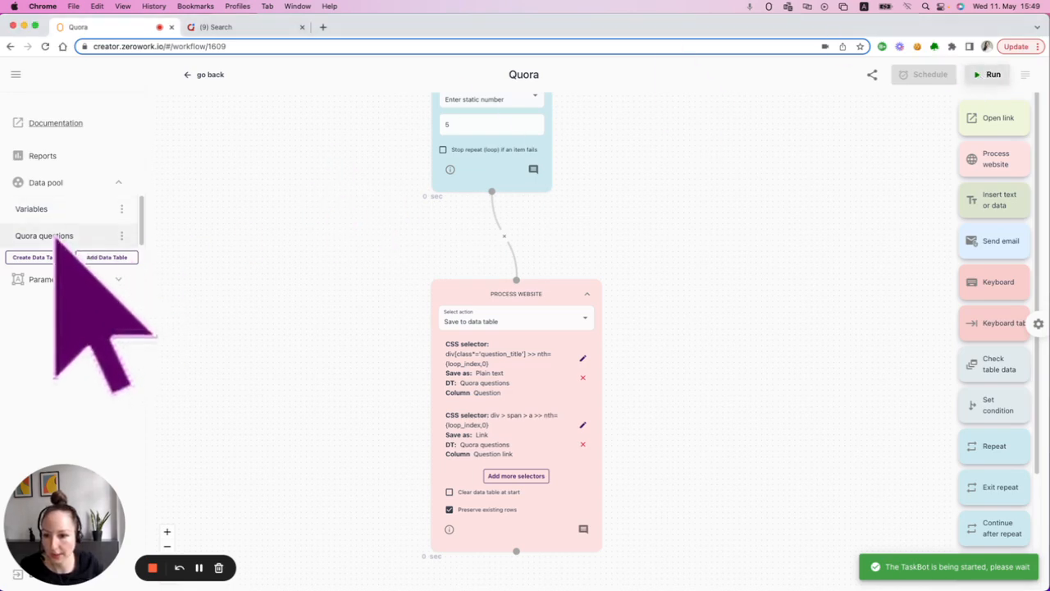
pyautogui.click(44, 236)
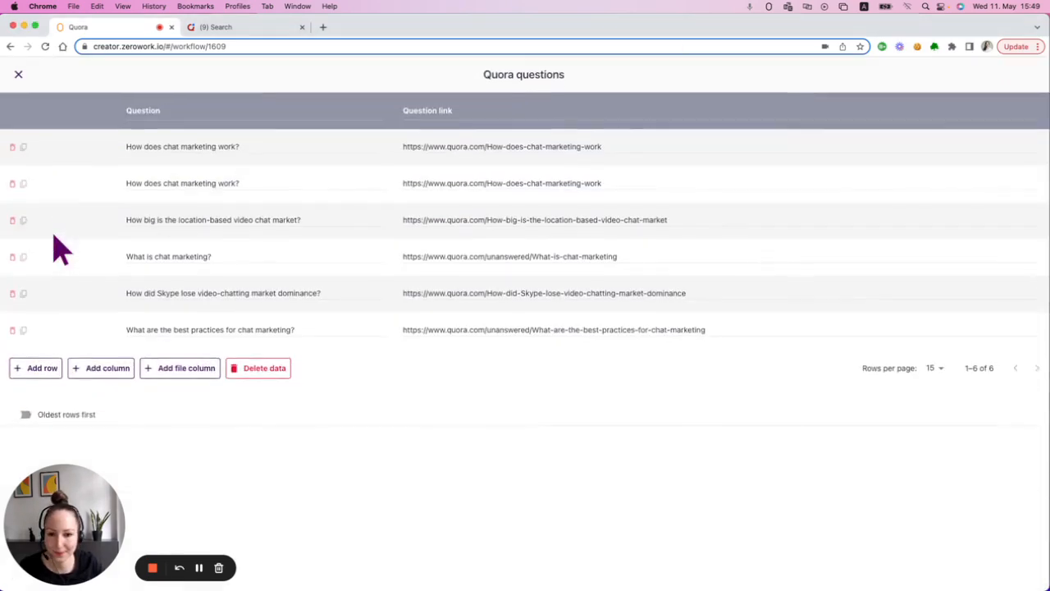
pyautogui.moveTo(205, 179)
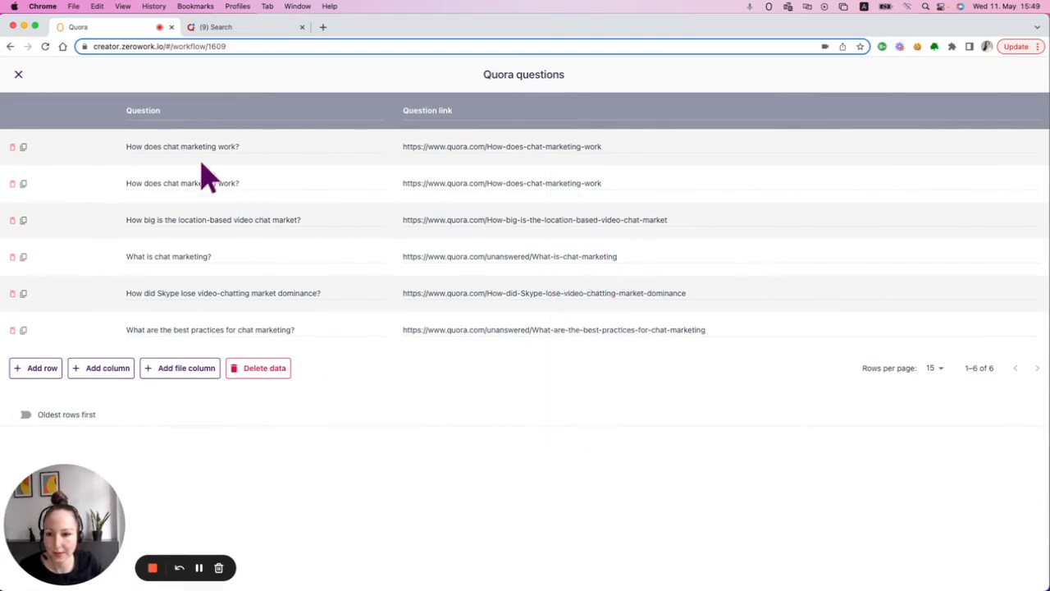
pyautogui.moveTo(205, 189)
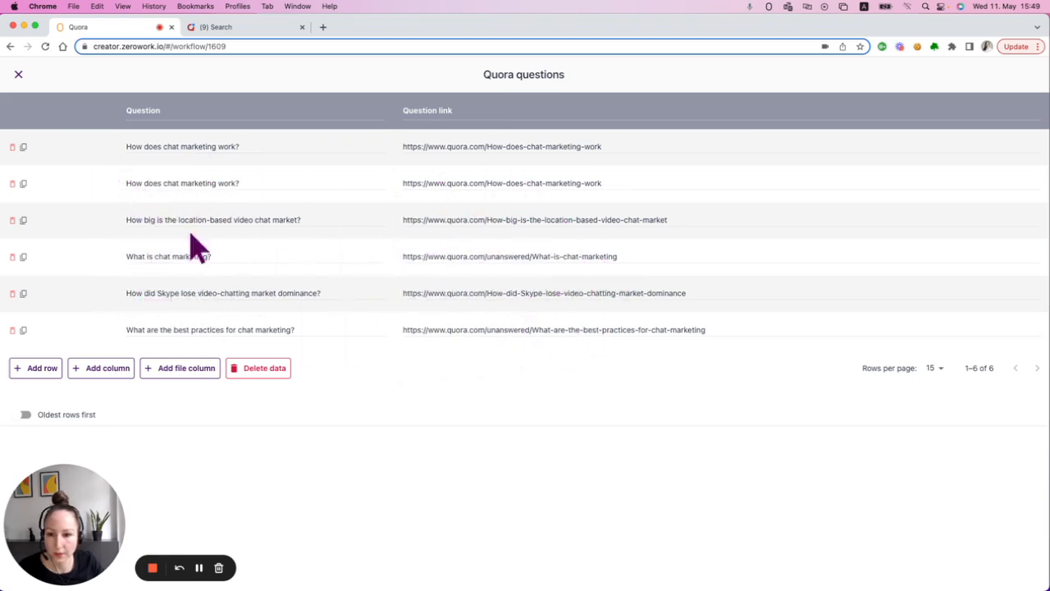
pyautogui.moveTo(53, 75)
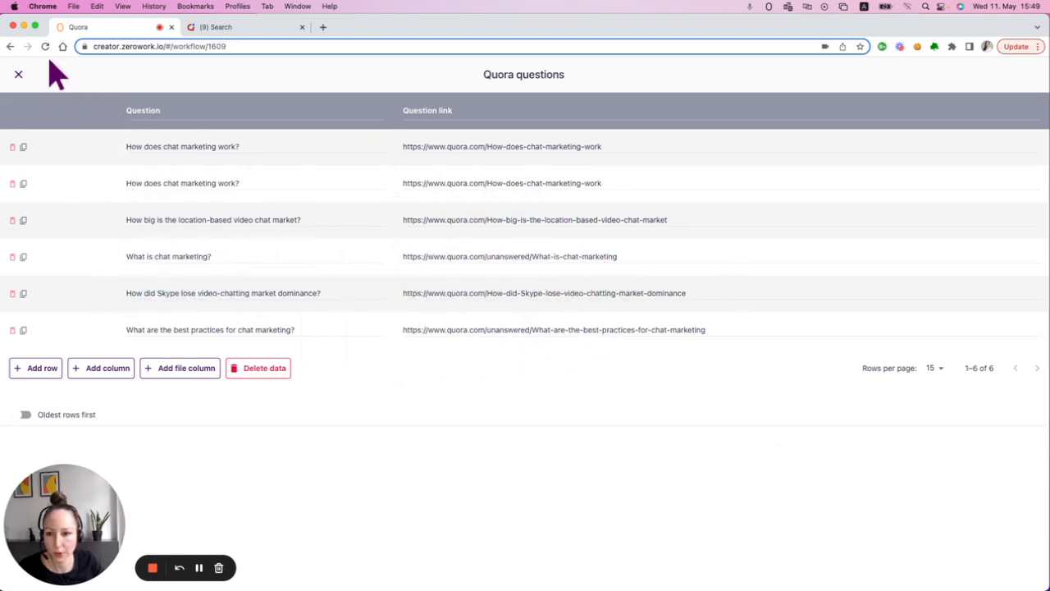
pyautogui.click(16, 75)
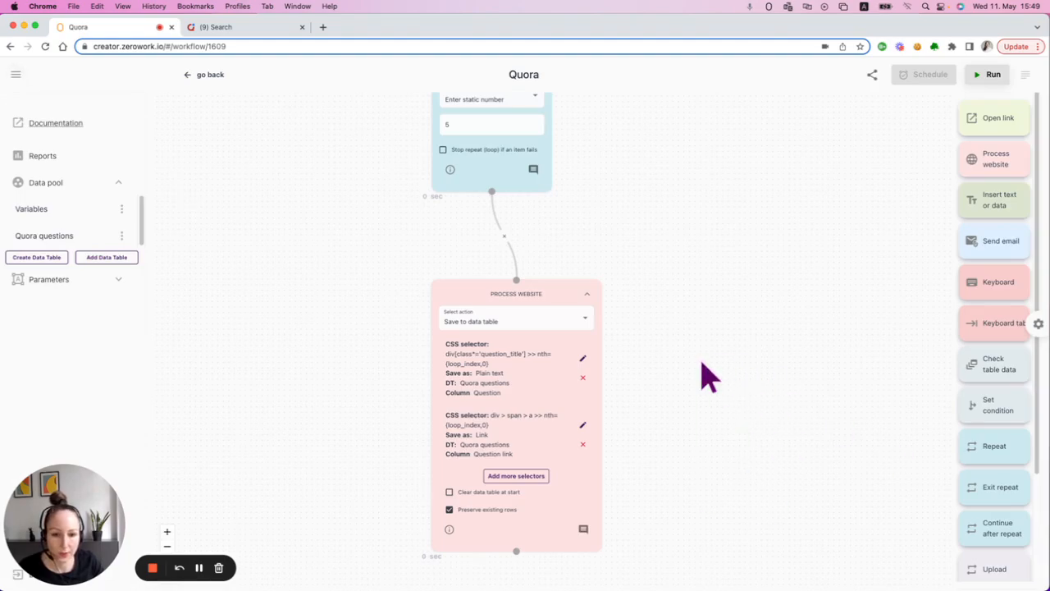